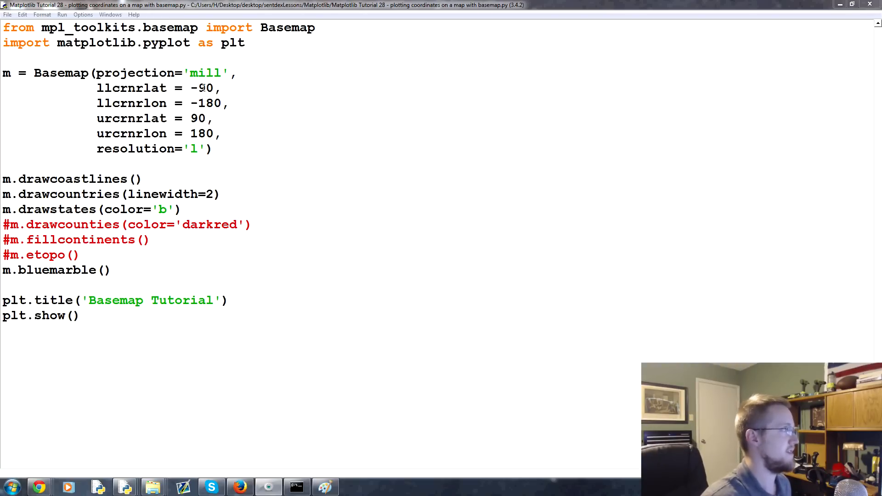
Step: Limit the Basemap to the continental US (llcrnrlat=25, etc.), disable bluemarble, and preview
{"action": "double_click", "coordinate": [206, 88]}
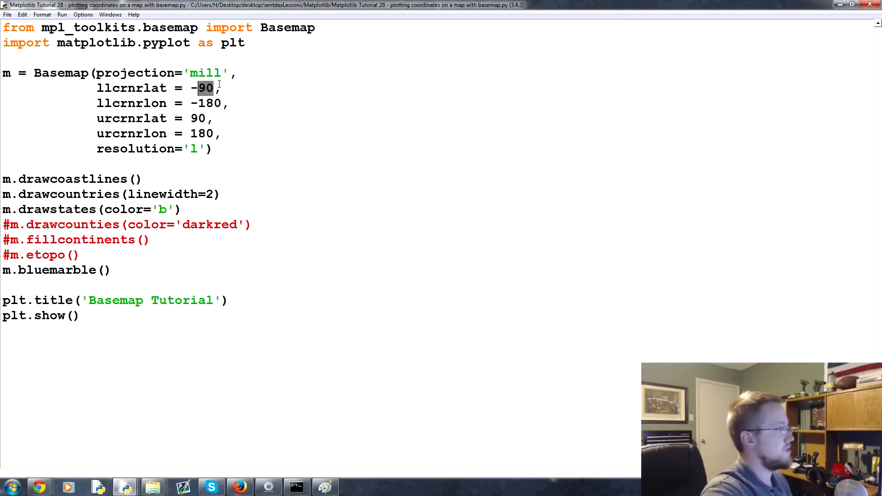
{"action": "type", "text": "25"}
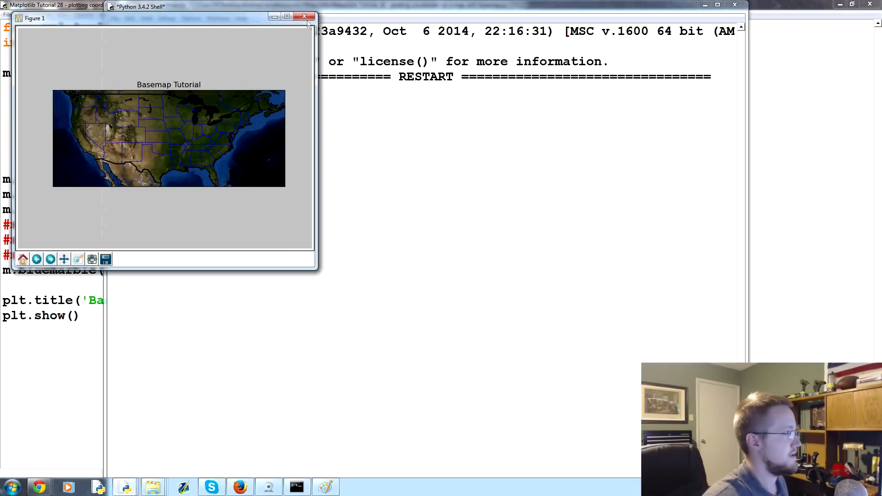
{"action": "mouse_move", "coordinate": [177, 114]}
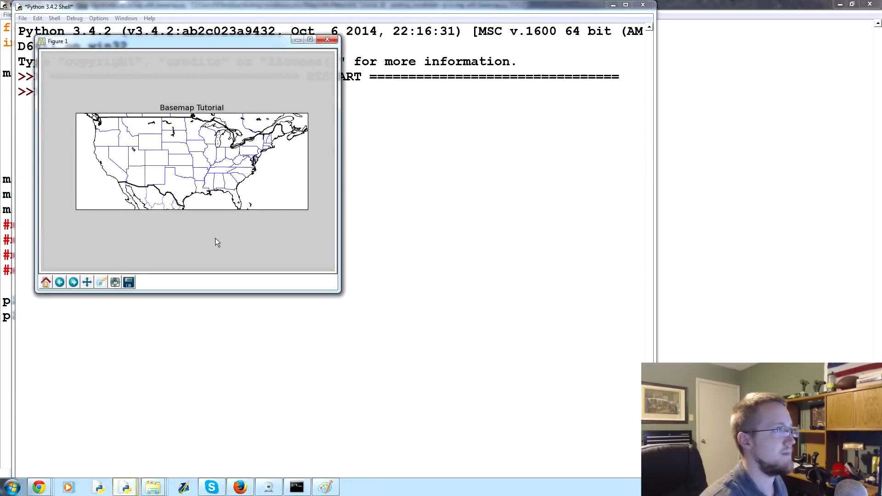
{"action": "left_click", "coordinate": [330, 40]}
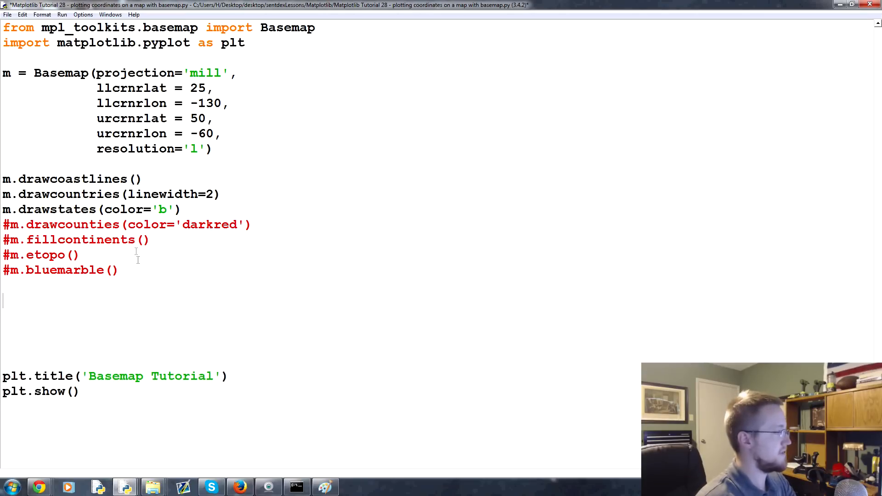
Step: Add the line NYClat, NYClon = 40.7127, -74.0059 below the drawing calls
{"action": "scroll", "scroll_direction": "down", "scroll_amount": 3}
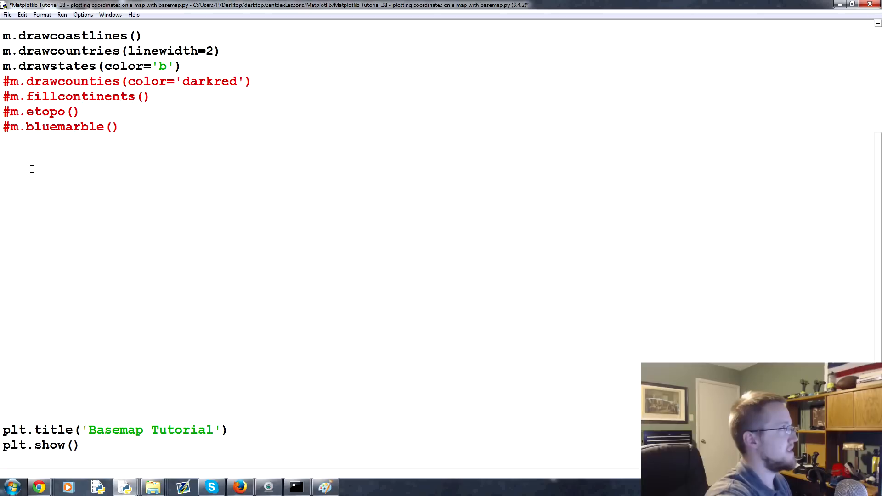
{"action": "type", "text": "NYC"}
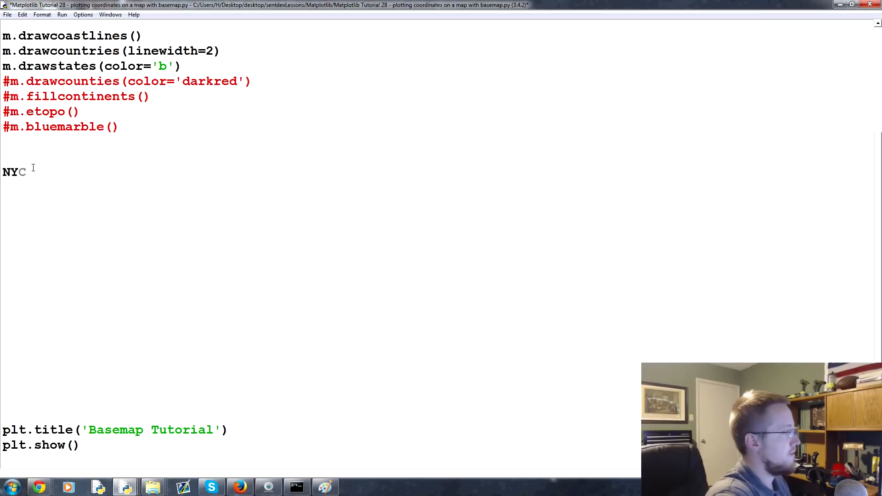
{"action": "type", "text": "lat"}
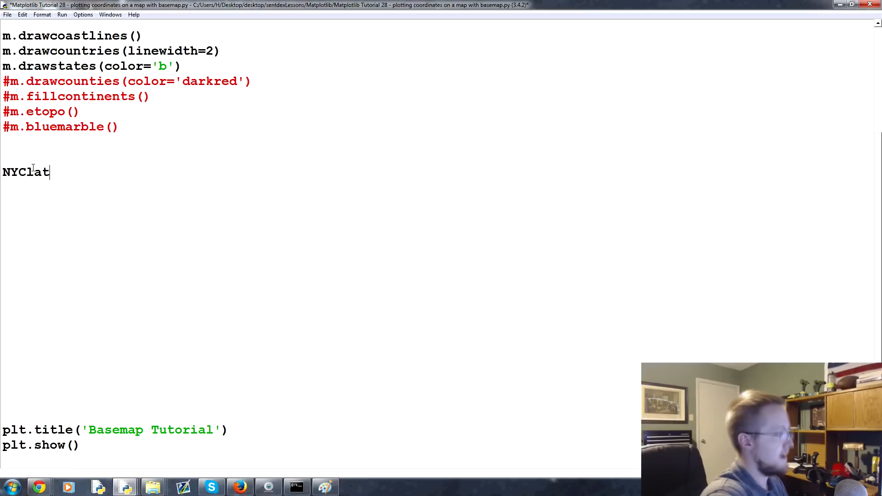
{"action": "type", "text": ", NYClong"}
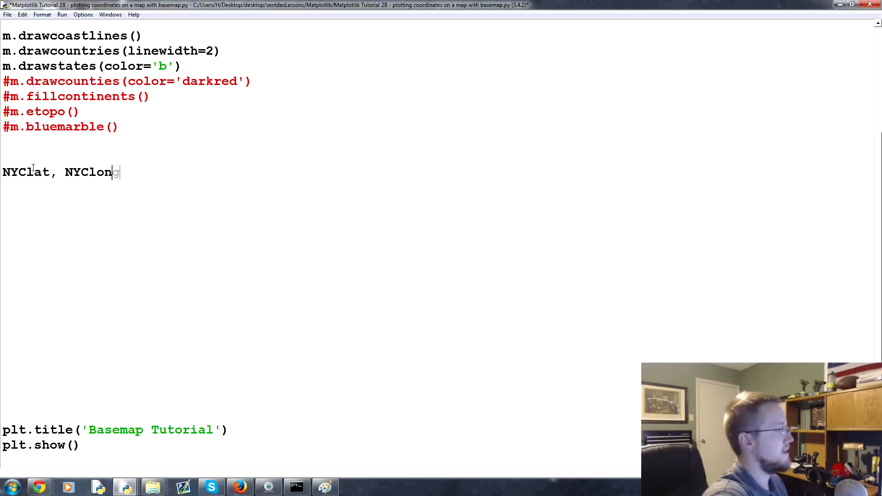
{"action": "type", "text": "="}
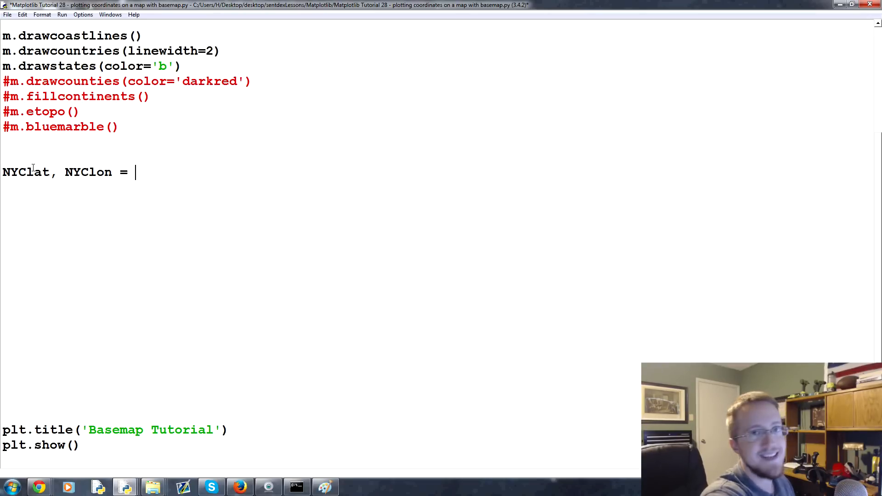
{"action": "type", "text": "4"}
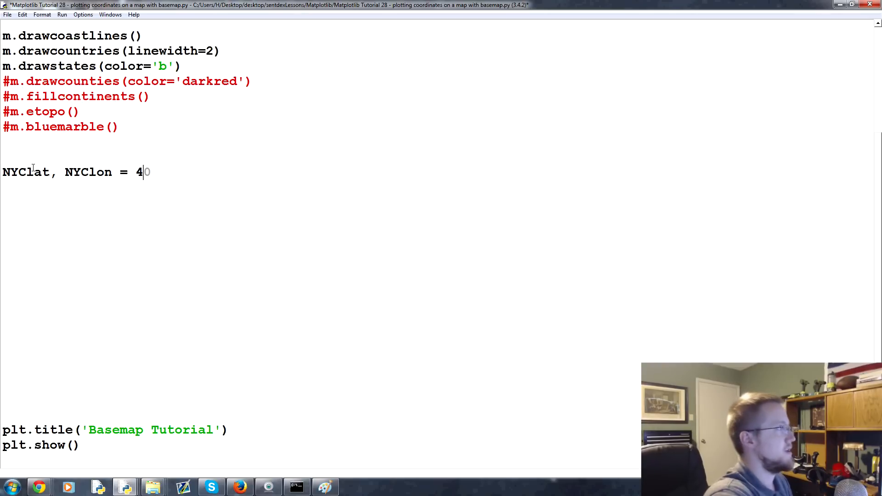
{"action": "type", "text": "0.71"}
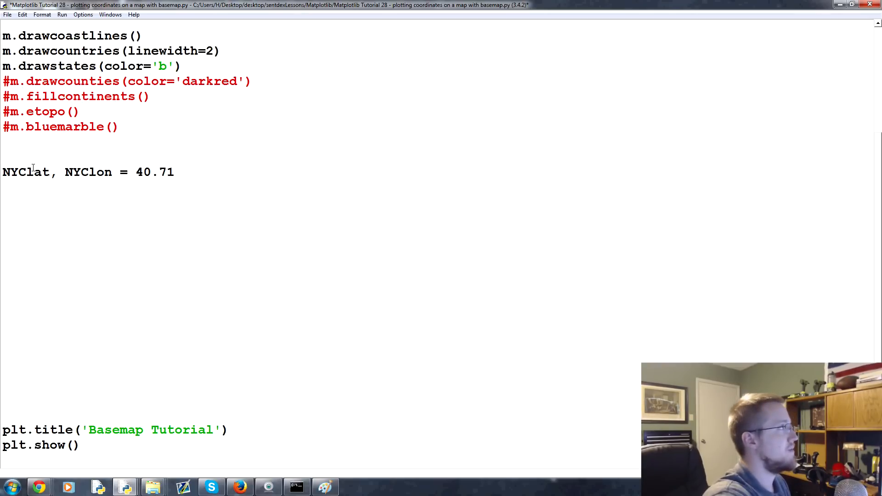
{"action": "type", "text": "27, -"}
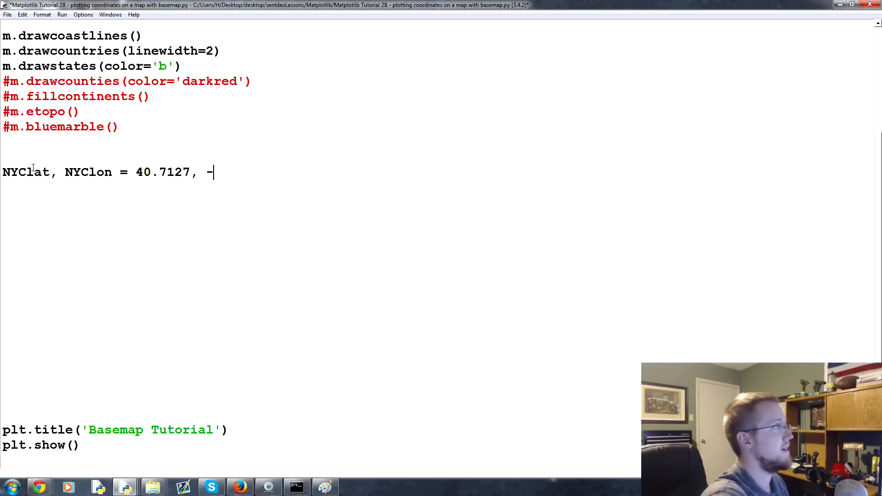
{"action": "type", "text": "7"}
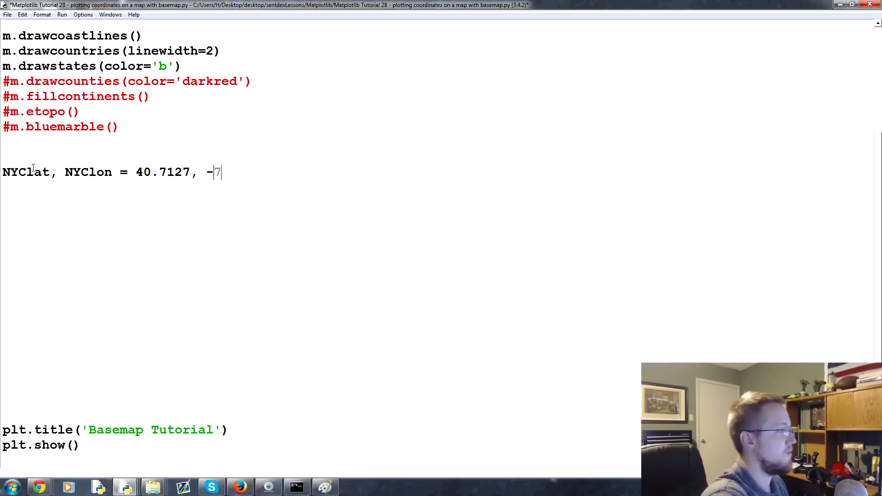
{"action": "type", "text": "4.0059"}
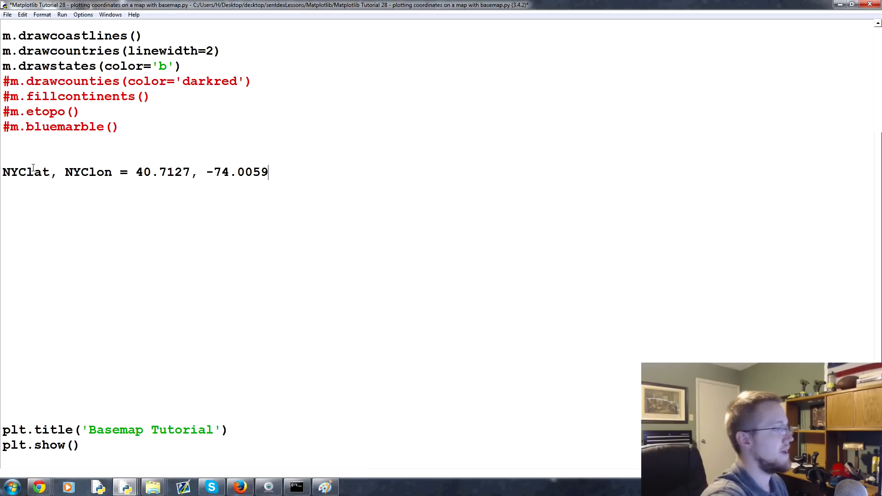
{"action": "key", "text": "enter"}
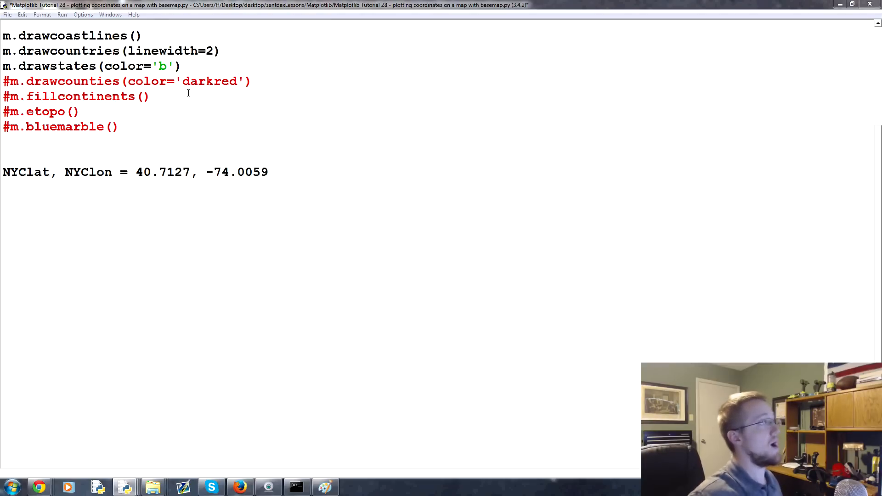
Step: Convert New York's coordinates to map x/y with xpt, ypt = m(NYClon, NYClat)
{"action": "left_click", "coordinate": [269, 172]}
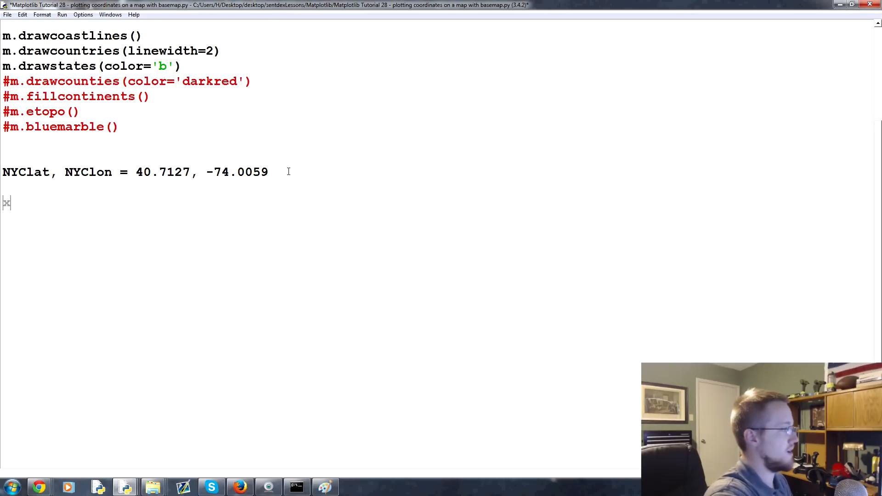
{"action": "type", "text": "xpt, ypt"}
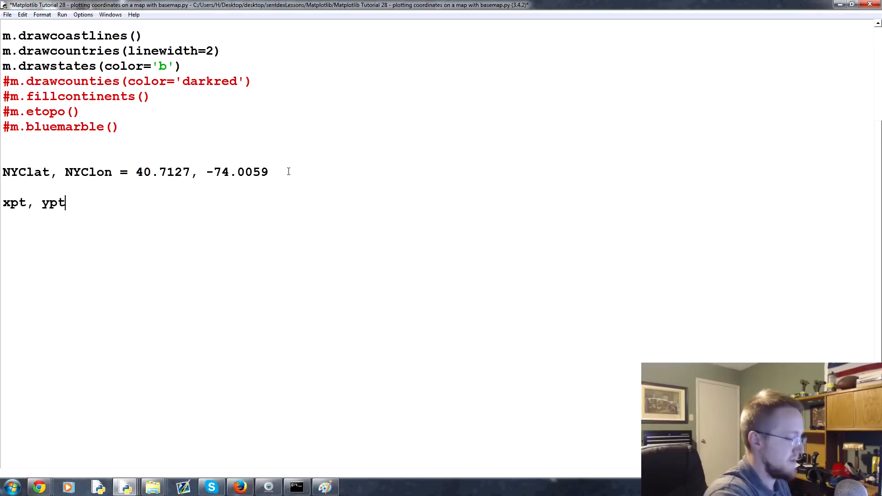
{"action": "type", "text": "\" \""}
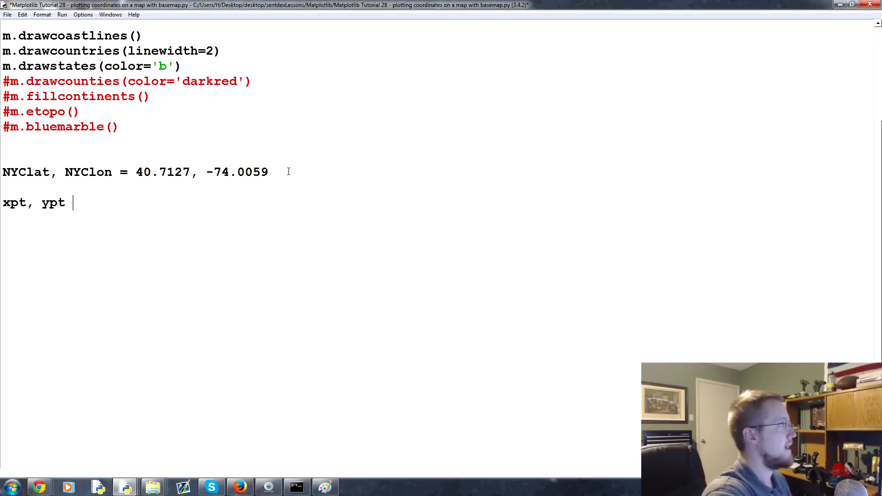
{"action": "type", "text": "= m("}
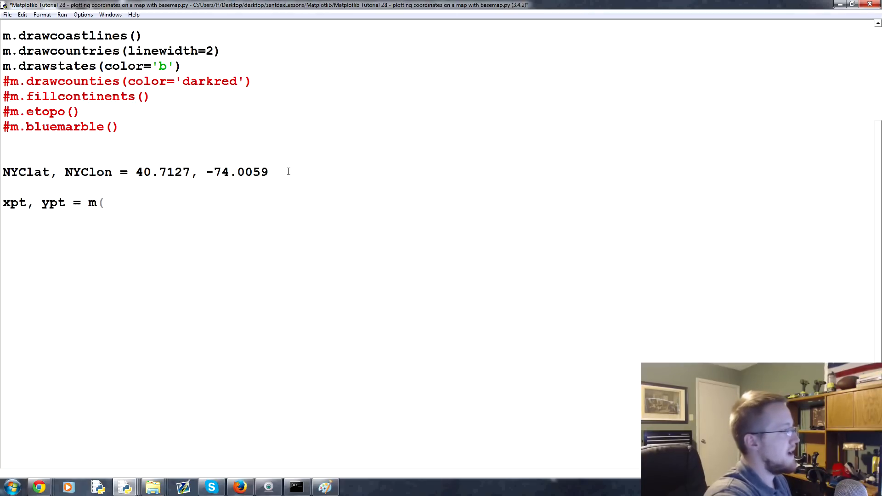
{"action": "type", "text": ")"}
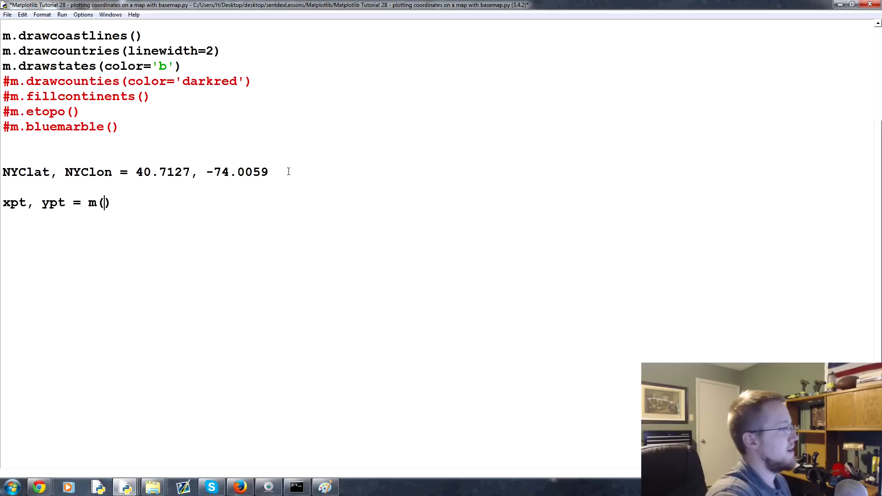
{"action": "type", "text": "NYClon, N"}
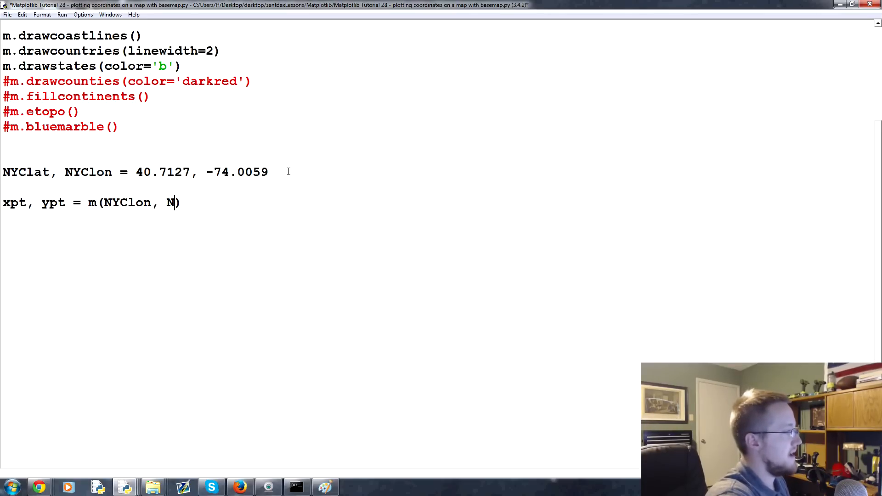
{"action": "type", "text": "YClat"}
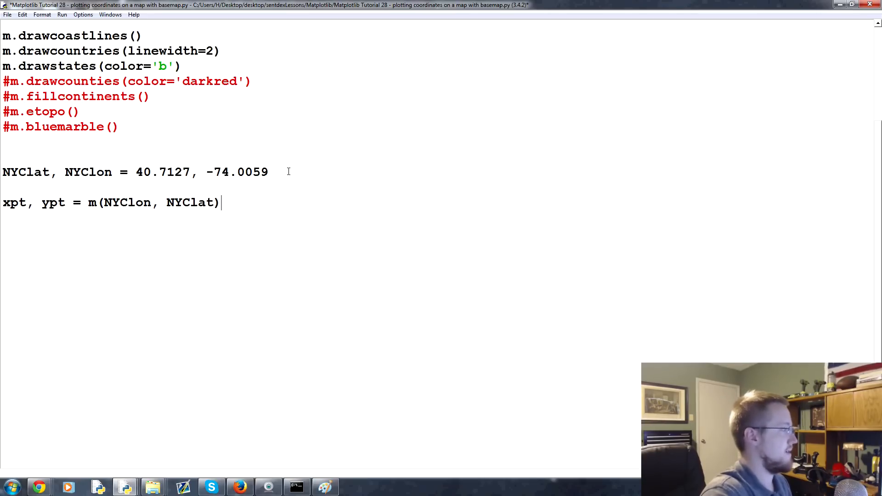
Step: Plot the point with m.plot(xpt, ypt) and run the script to redraw the map
{"action": "key", "text": "Backspace"}
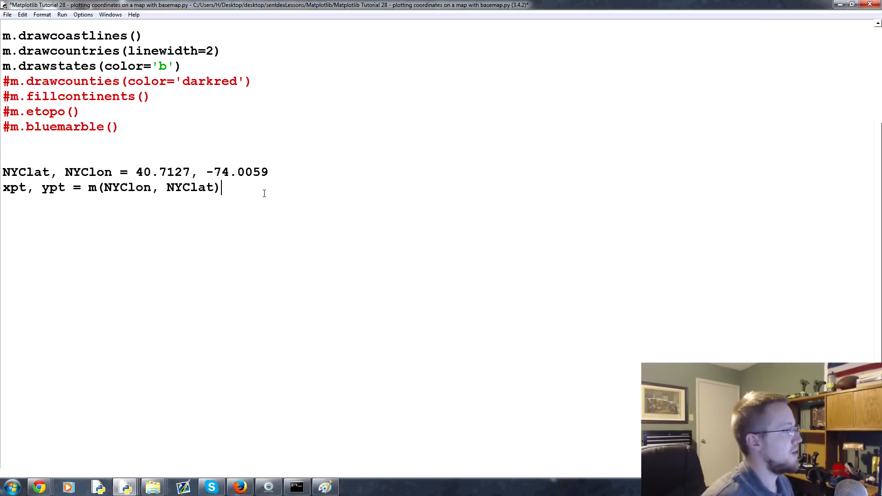
{"action": "type", "text": "m"}
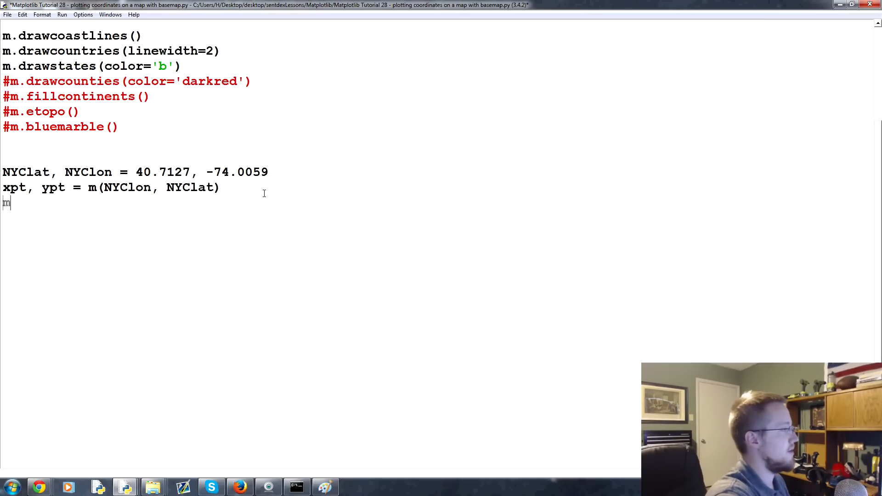
{"action": "type", "text": ".plot("}
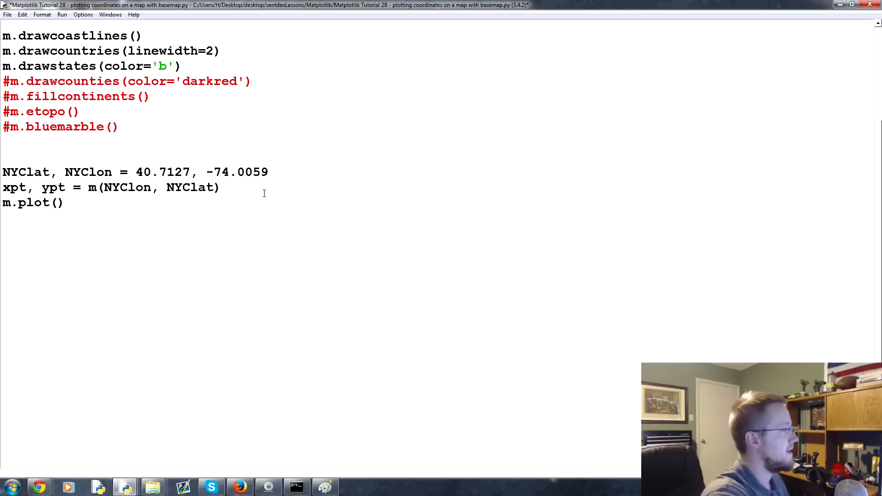
{"action": "type", "text": "xpt, ypt"}
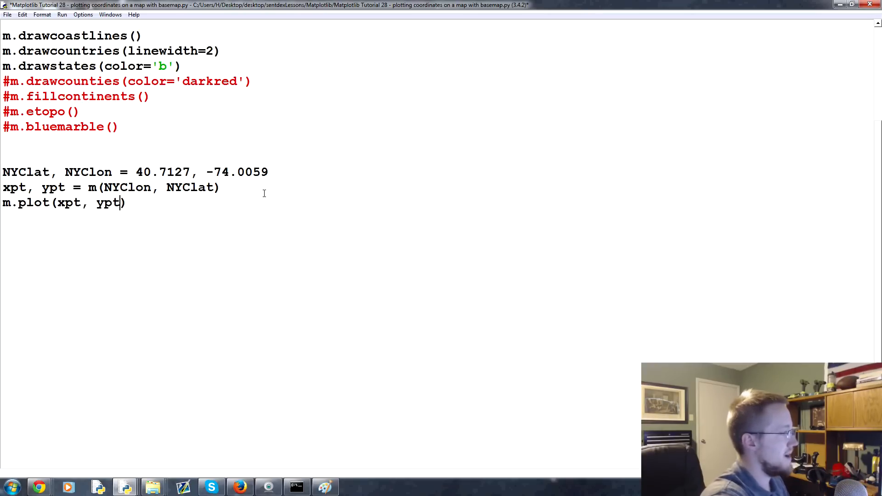
{"action": "key", "text": "f5"}
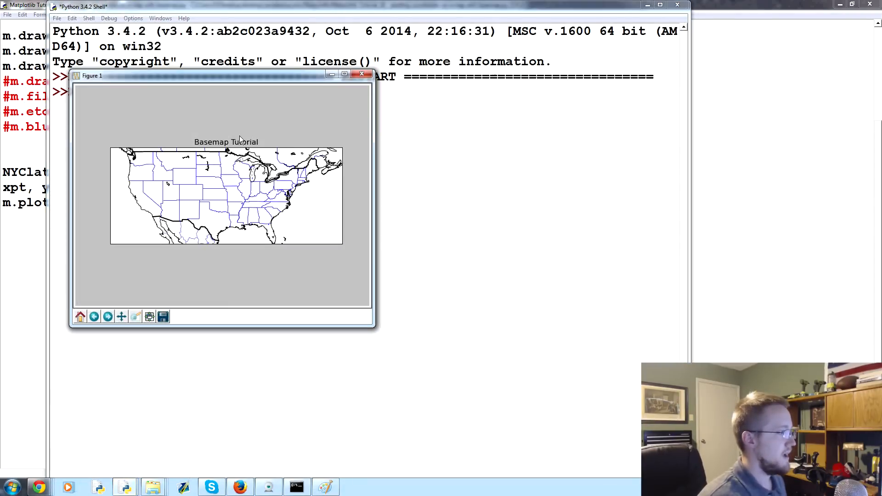
{"action": "mouse_move", "coordinate": [316, 177]}
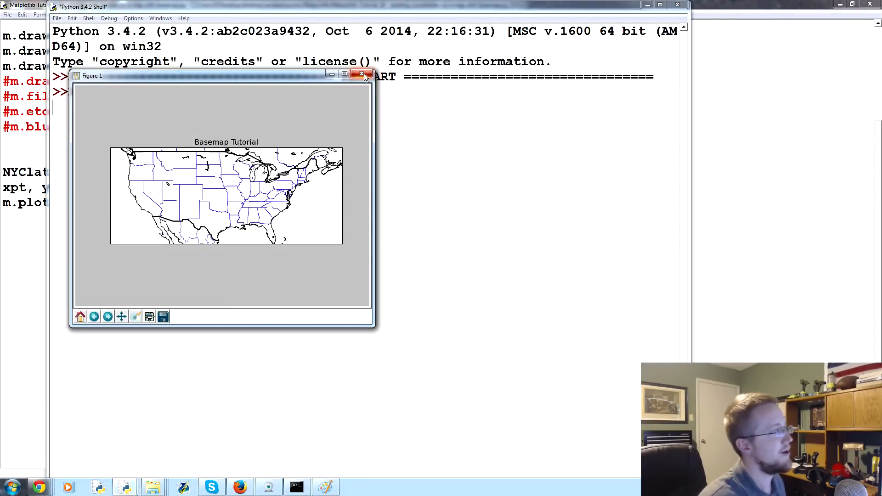
Step: Close the rendered map figure and the shell to return to the script
{"action": "left_click", "coordinate": [361, 75]}
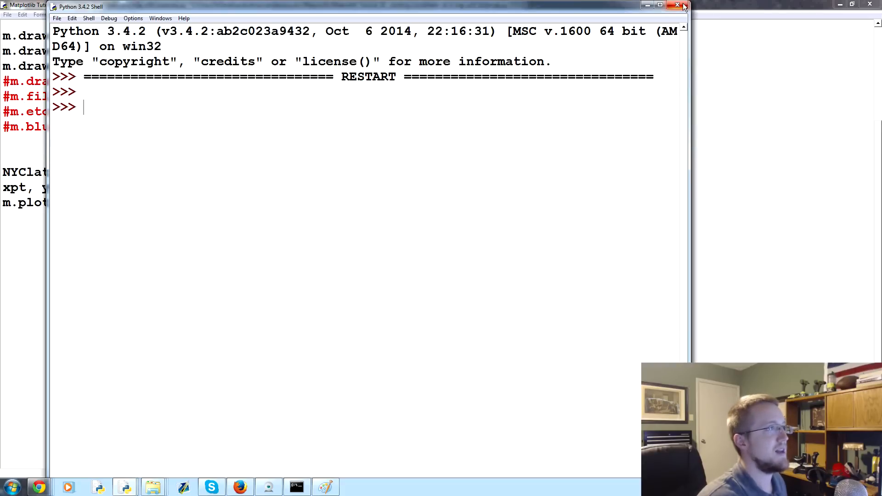
{"action": "left_click", "coordinate": [678, 6]}
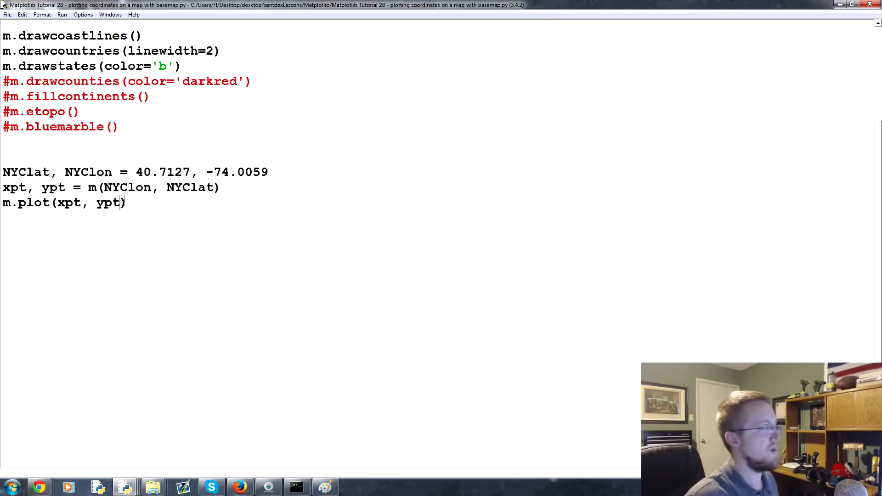
Step: Give the New York plot call a cyan circle 'co' marker style
{"action": "type", "text": ","}
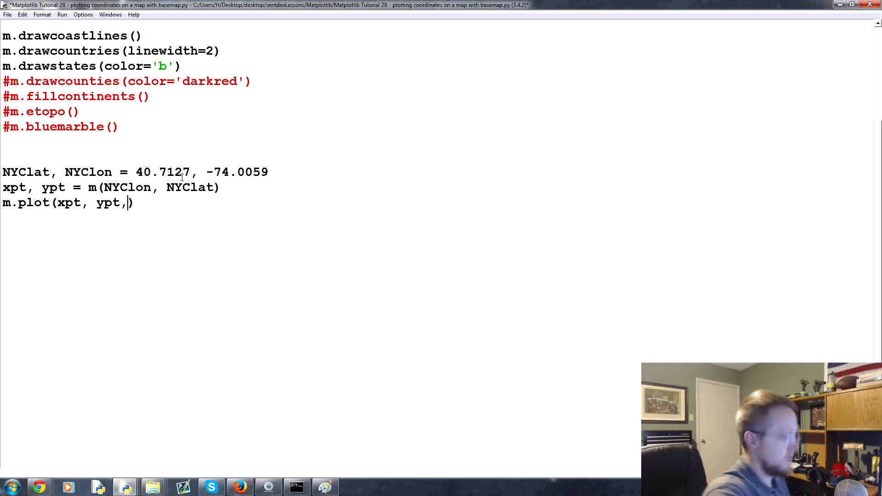
{"action": "type", "text": "'-'"}
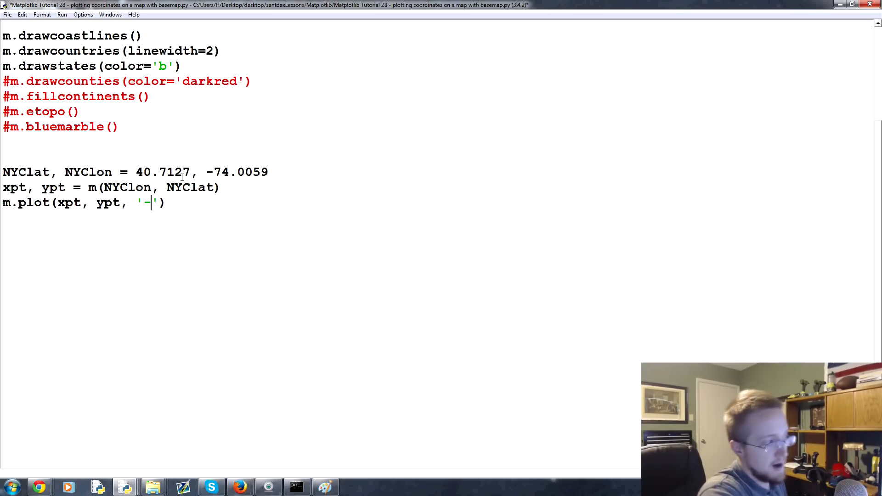
{"action": "key", "text": "Backspace"}
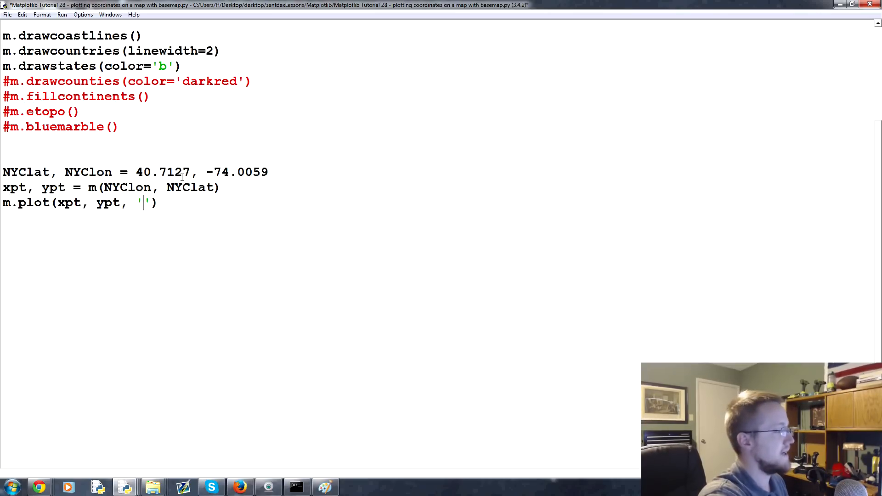
{"action": "type", "text": "c"}
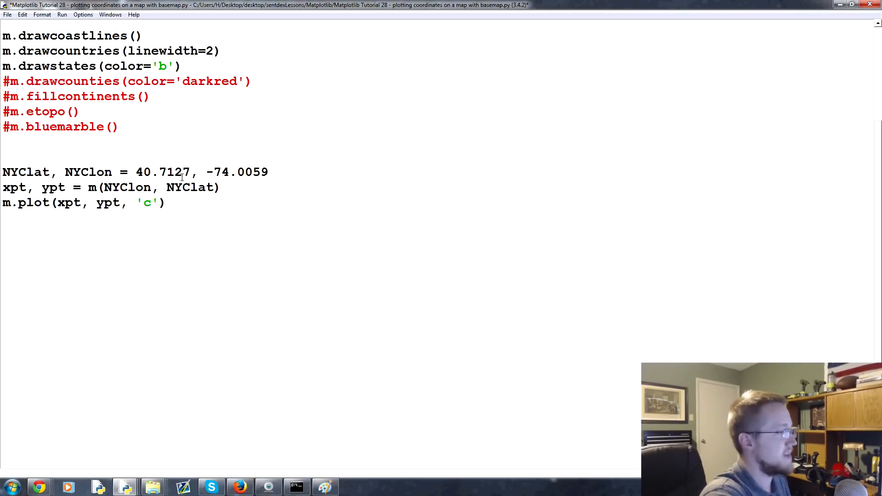
{"action": "type", "text": "o"}
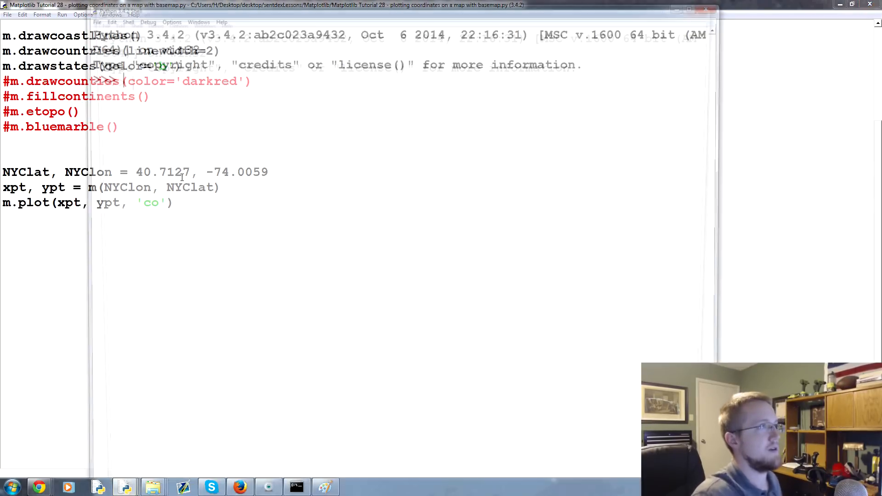
Step: Run the script to view the US map with the cyan marker, then close the figure
{"action": "key", "text": "F5"}
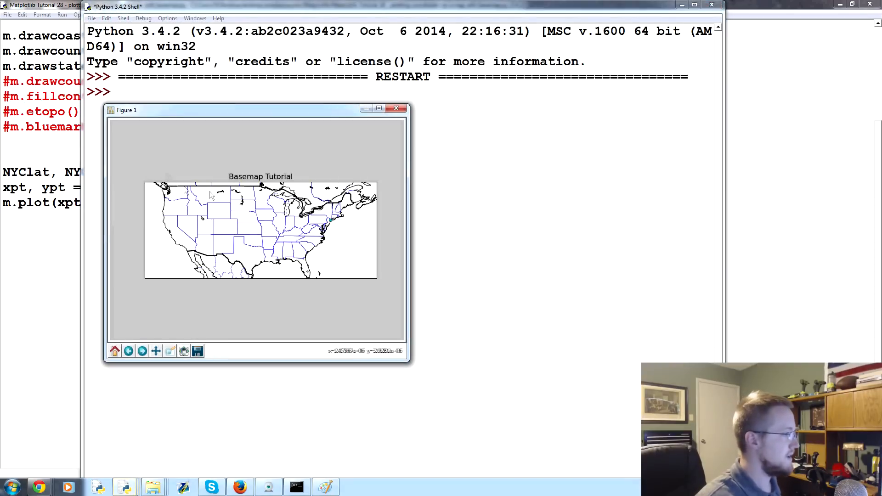
{"action": "mouse_move", "coordinate": [324, 235]}
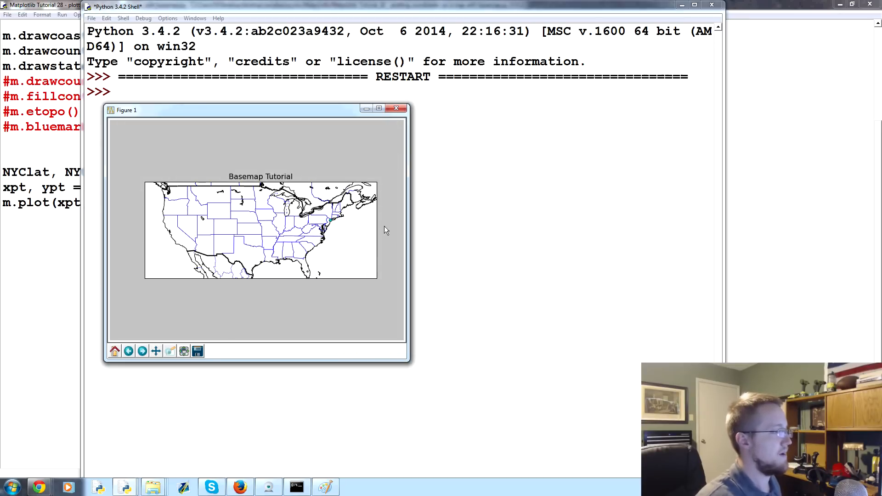
{"action": "left_click", "coordinate": [396, 108]}
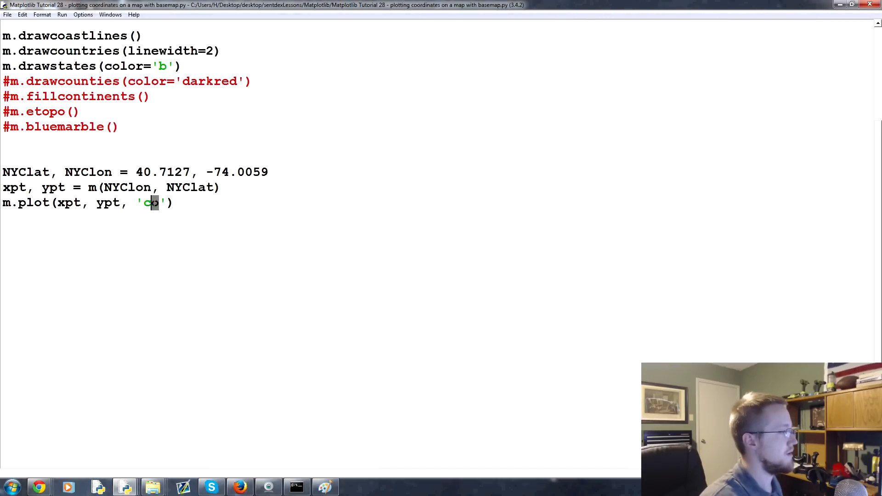
Step: Change the New York marker to a cyan star 'c*' with markersize=15, testing the triangle along the way
{"action": "type", "text": "*"}
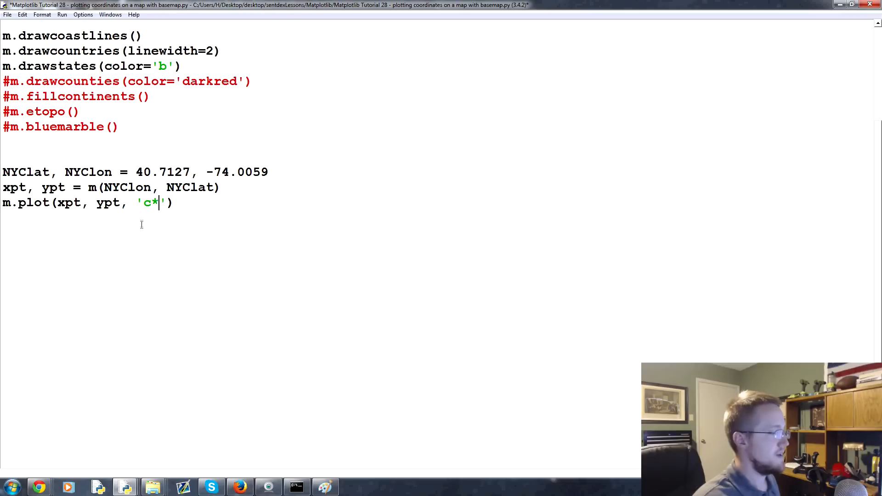
{"action": "key", "text": "Backspace"}
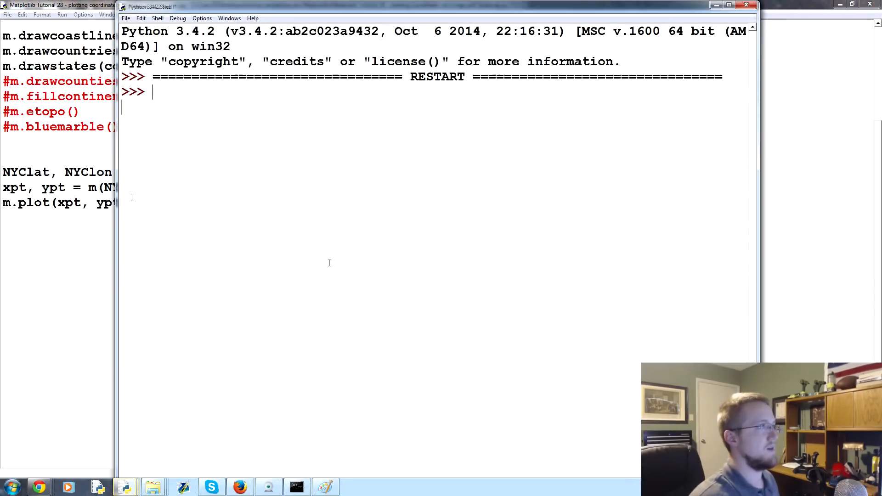
{"action": "key", "text": "F5"}
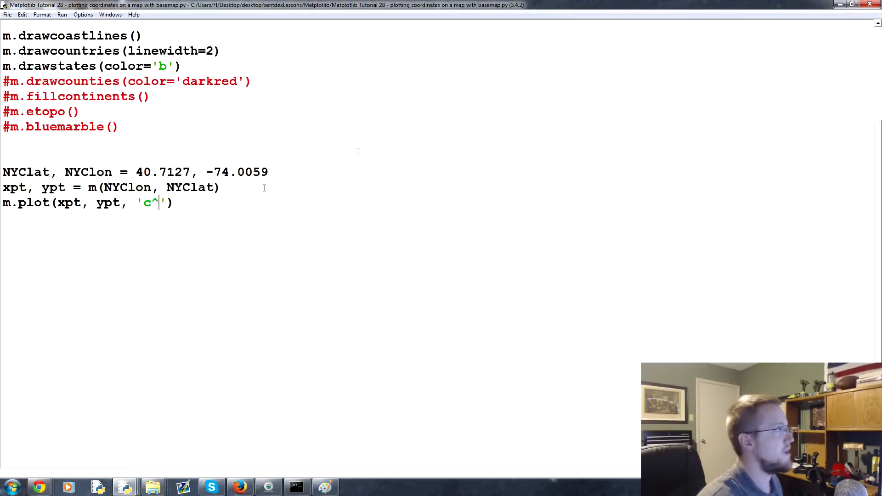
{"action": "type", "text": ", mar"}
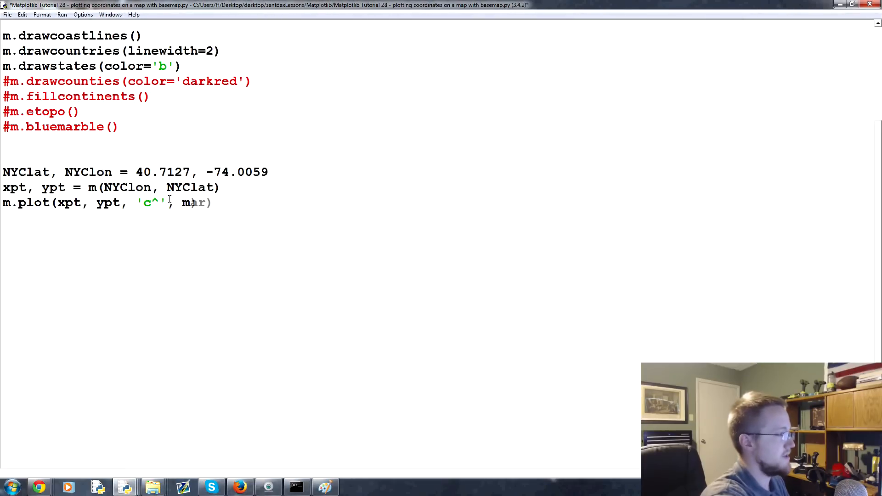
{"action": "type", "text": "arkersize=15"}
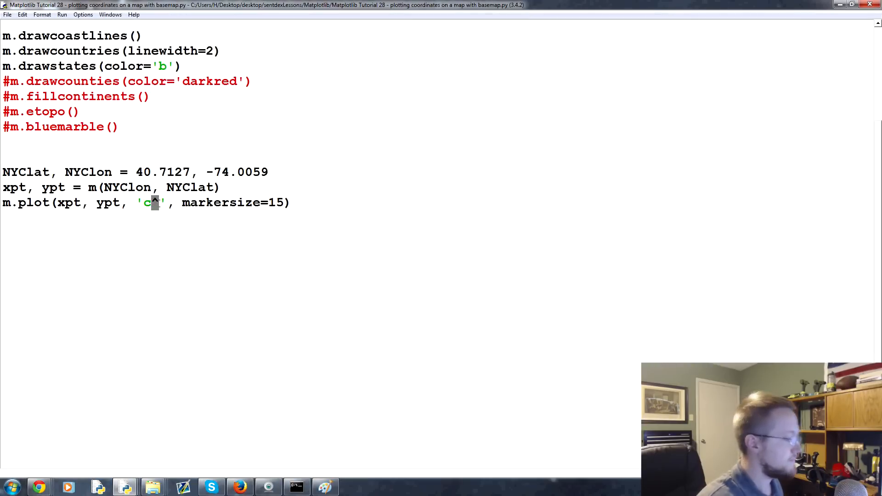
{"action": "type", "text": "*"}
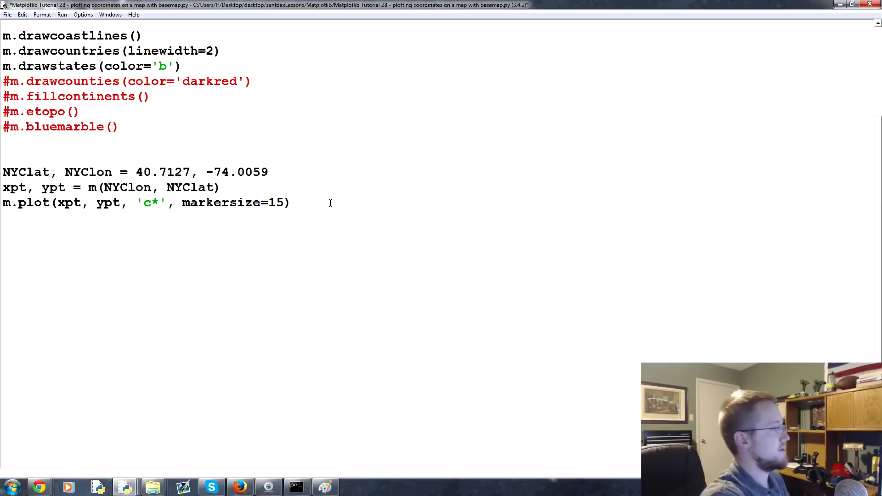
Step: Define Los Angeles as LAlat, LAlon = 34.05, -118.25 and convert it to map x/y points
{"action": "type", "text": "LAlat, LA"}
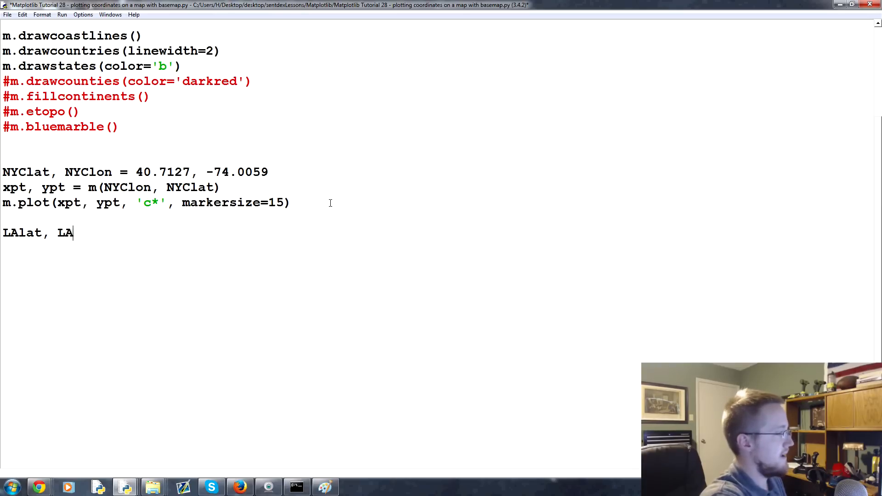
{"action": "type", "text": "lon ="}
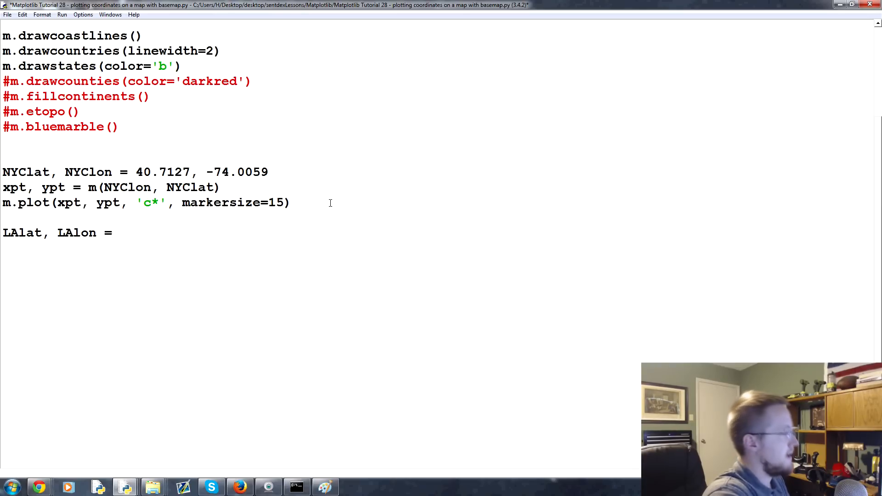
{"action": "type", "text": "34.0"}
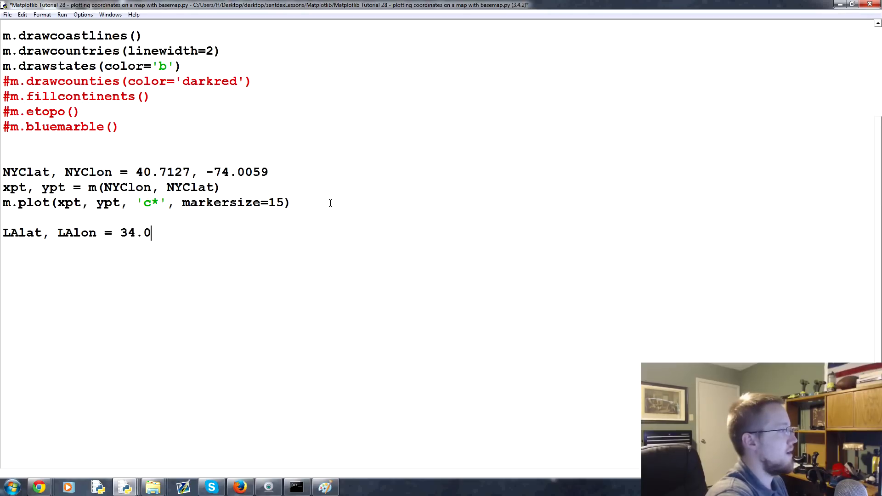
{"action": "type", "text": "5, ="}
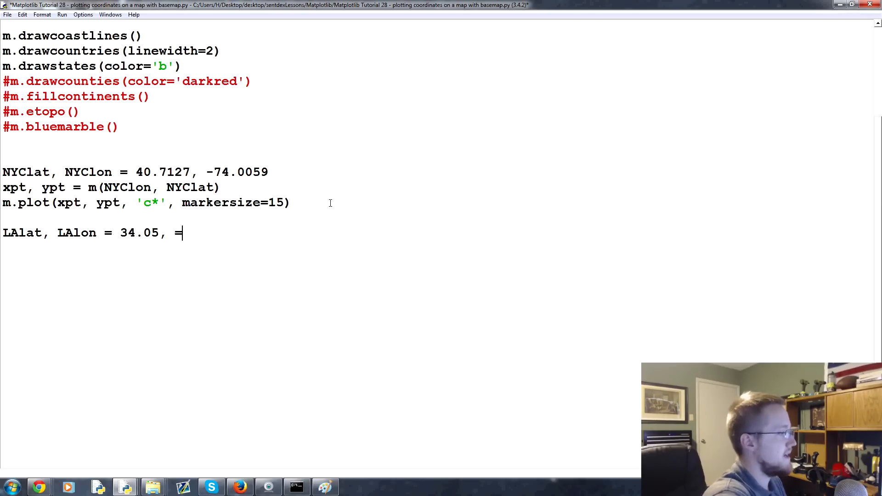
{"action": "type", "text": "118.25"}
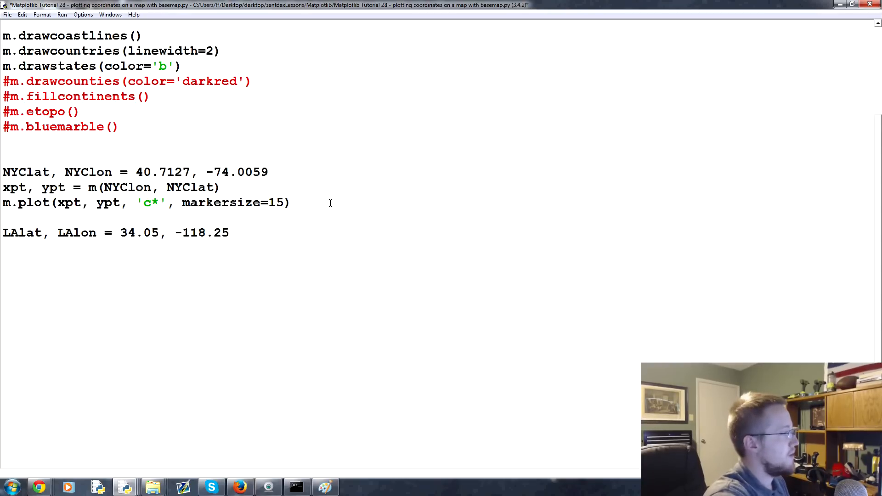
{"action": "type", "text": "xpt, y"}
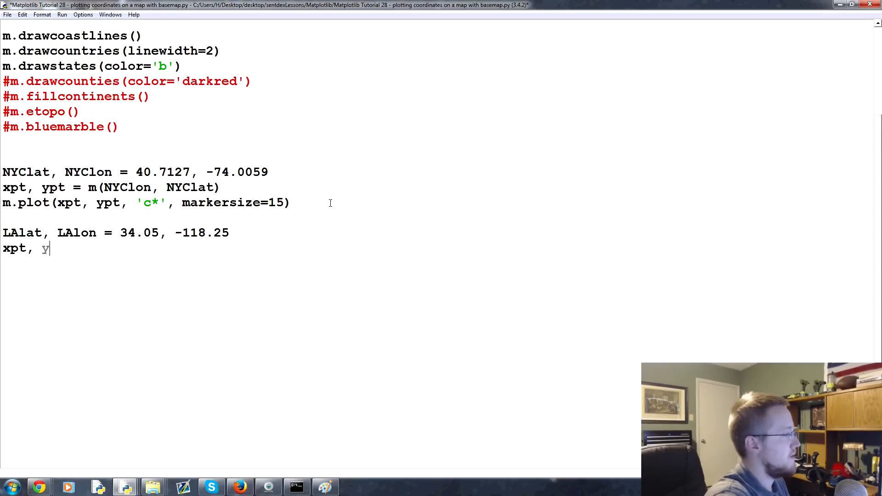
{"action": "type", "text": "pt = m"}
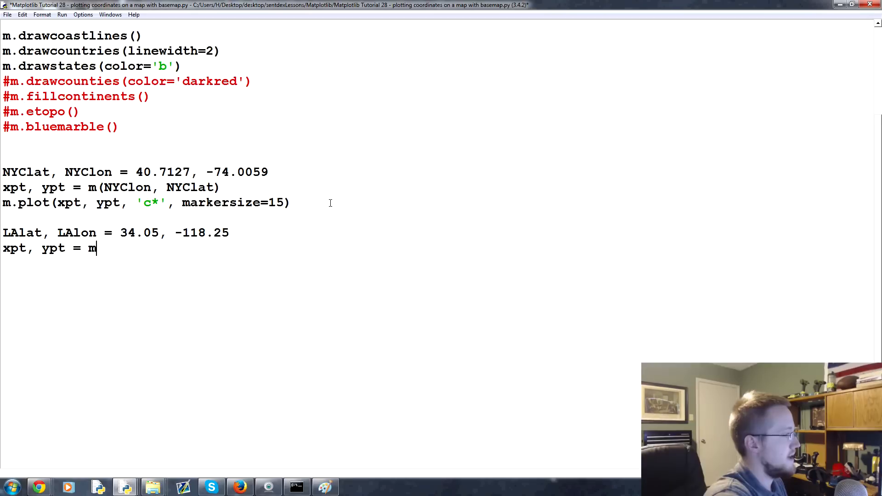
{"action": "type", "text": "(LAlon, LAlat"}
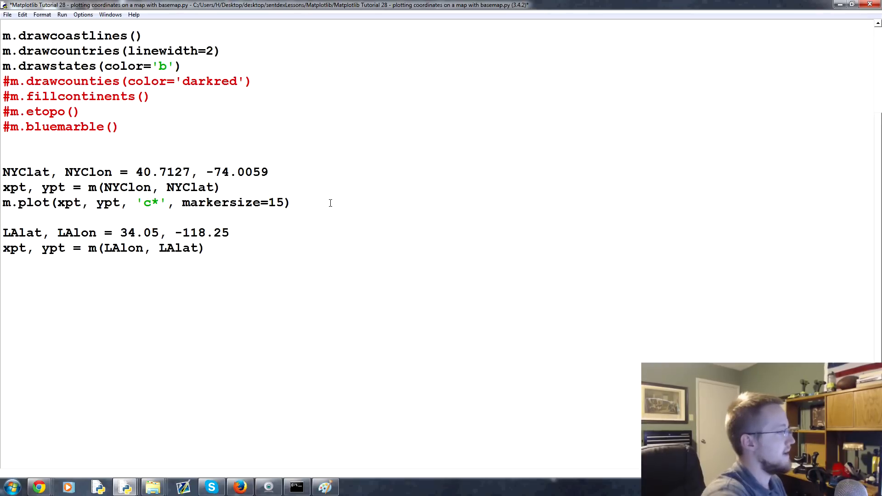
Step: Plot Los Angeles as a green triangle 'g^' with markersize=15 and run the script, confirming the save
{"action": "type", "text": "m.plot(xpt,"}
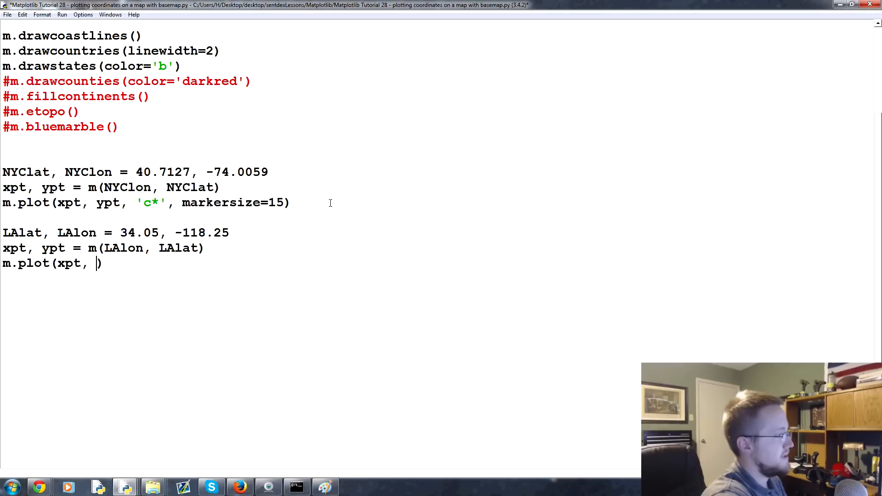
{"action": "type", "text": "ypt,"}
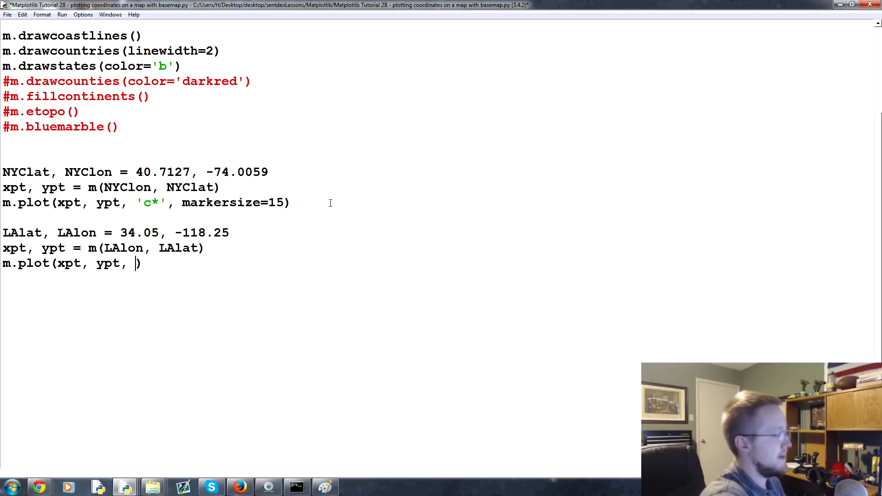
{"action": "type", "text": "''"}
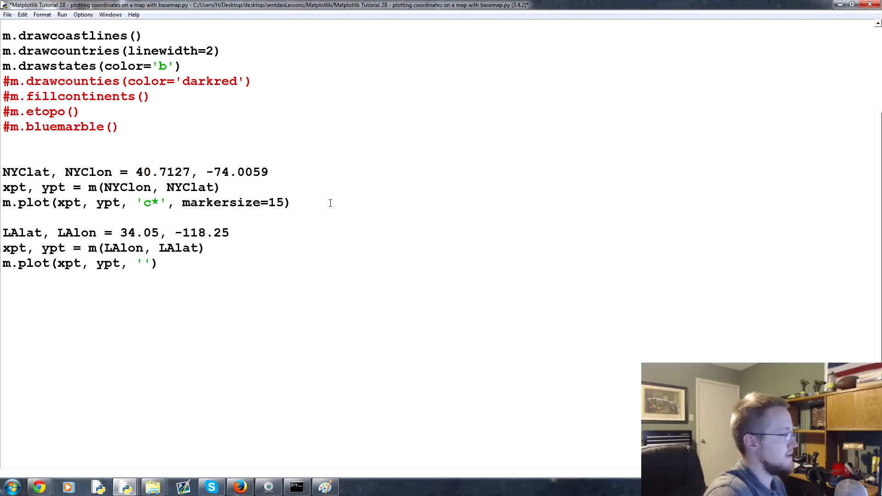
{"action": "type", "text": "g"}
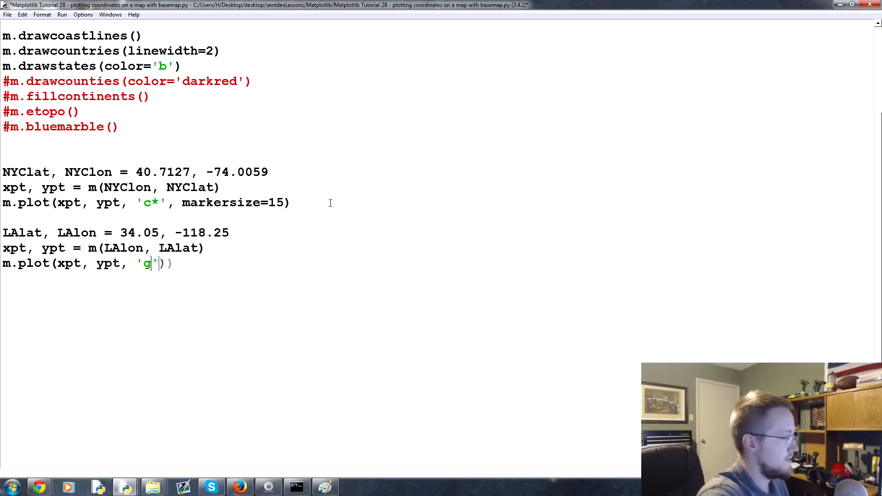
{"action": "type", "text": "^, marker"}
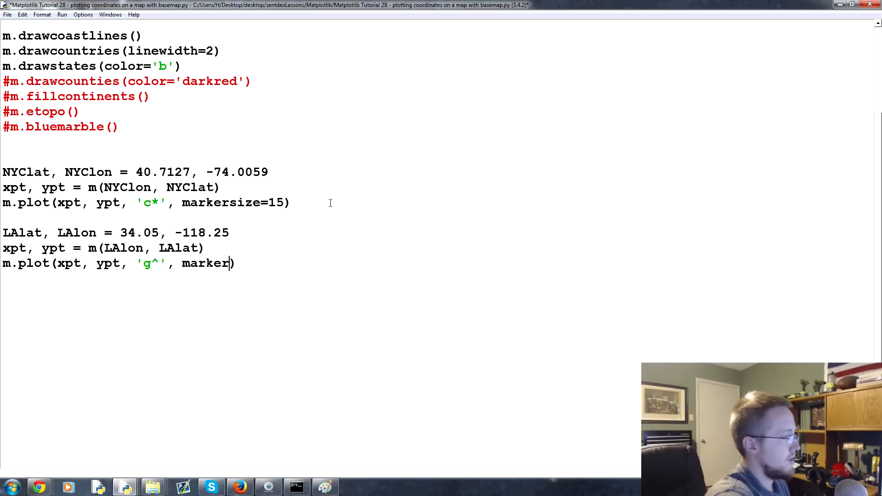
{"action": "type", "text": "size=15"}
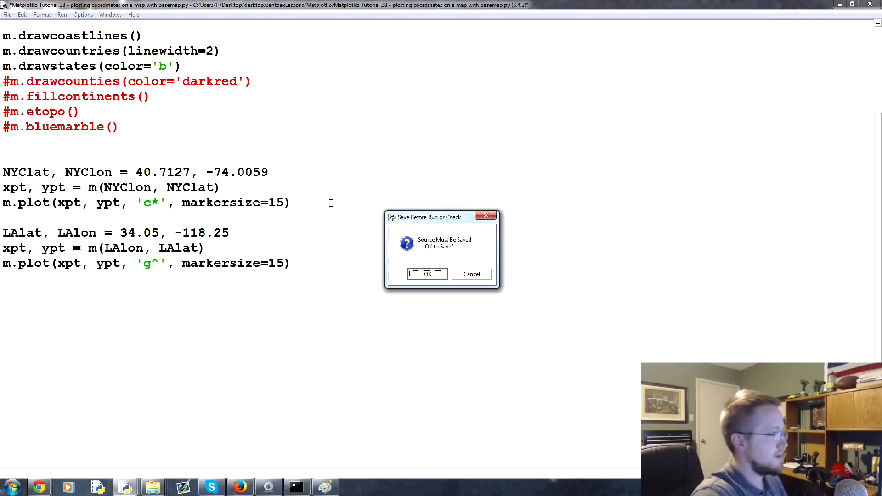
{"action": "left_click", "coordinate": [427, 274]}
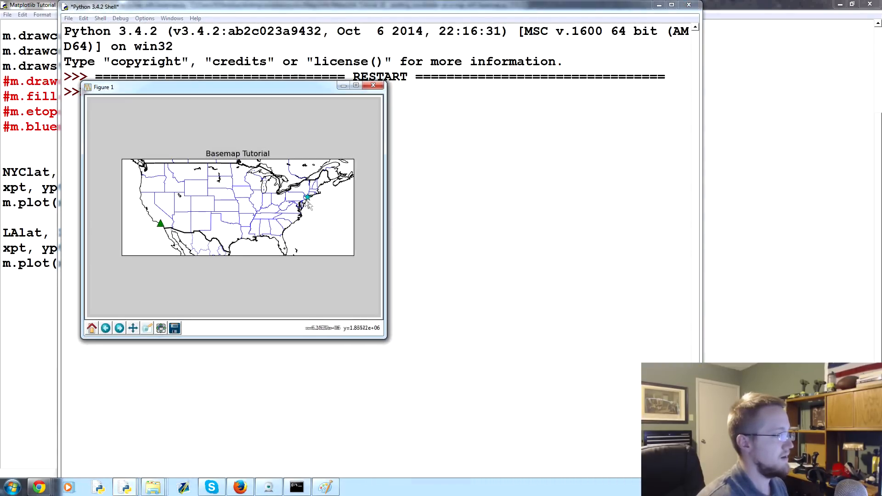
{"action": "mouse_move", "coordinate": [344, 196]}
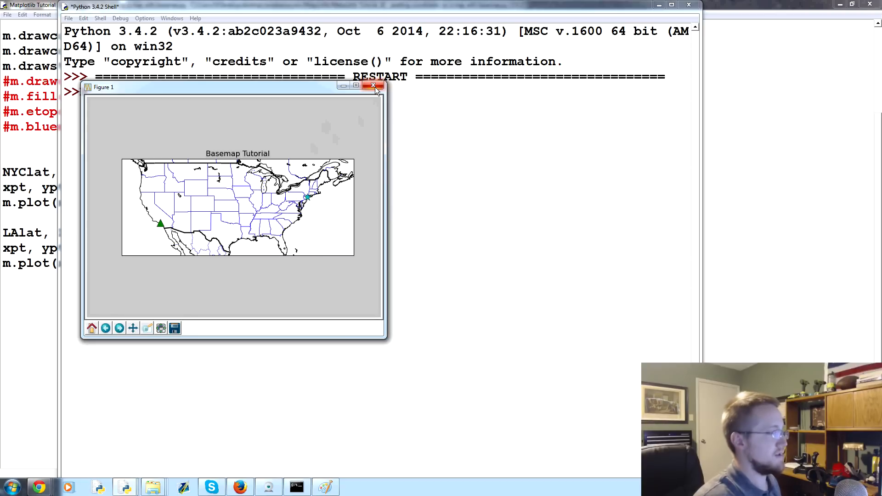
{"action": "mouse_move", "coordinate": [370, 102]}
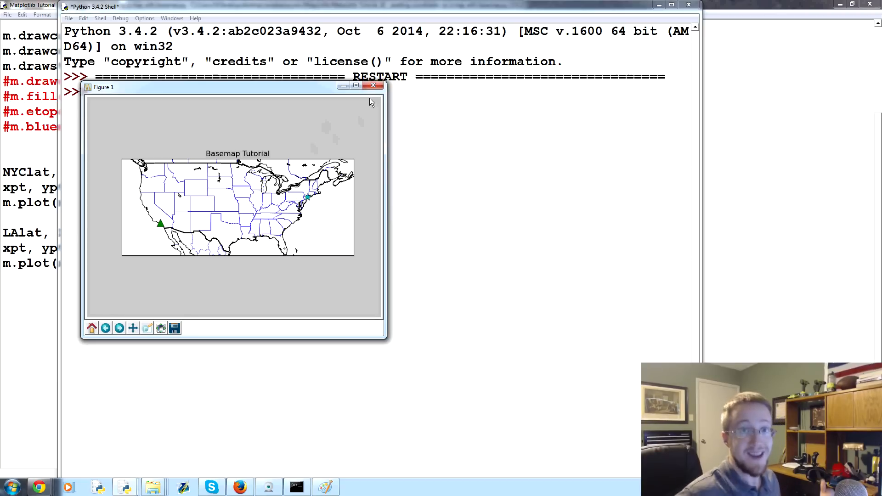
Step: Close the map figure showing the New York star and Los Angeles triangle
{"action": "left_click", "coordinate": [373, 84]}
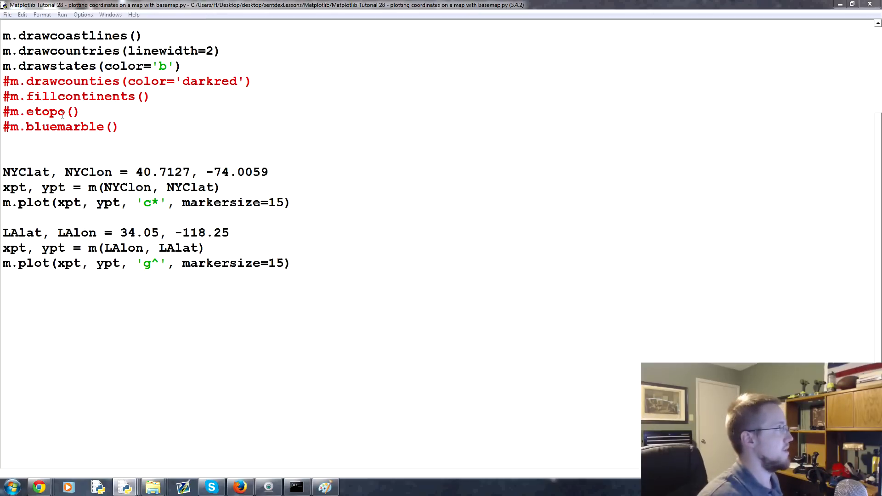
Step: Create empty xs and ys lists and append New York's xpt/ypt to them
{"action": "type", "text": "xs"}
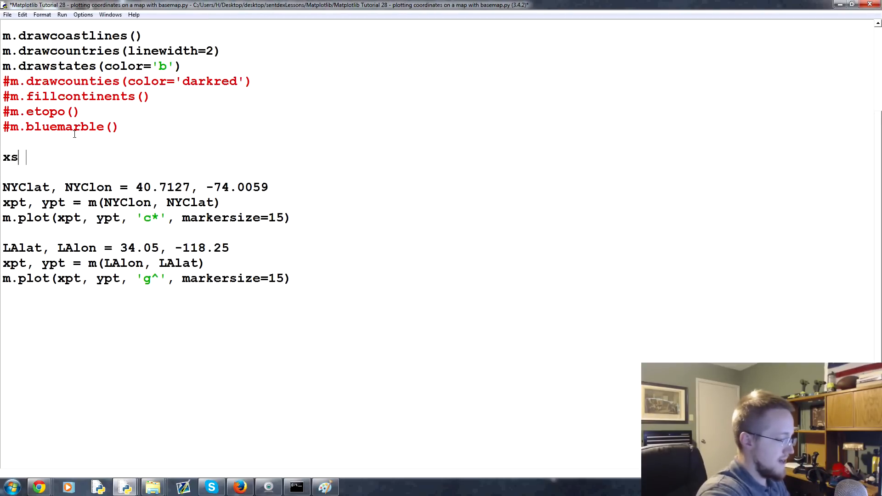
{"action": "type", "text": "= []"}
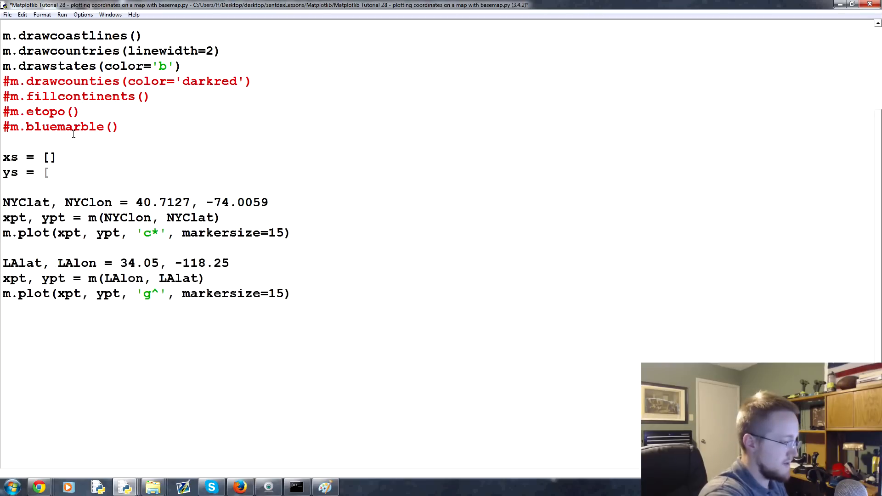
{"action": "type", "text": "]"}
{"action": "type", "text": "xs.appen"}
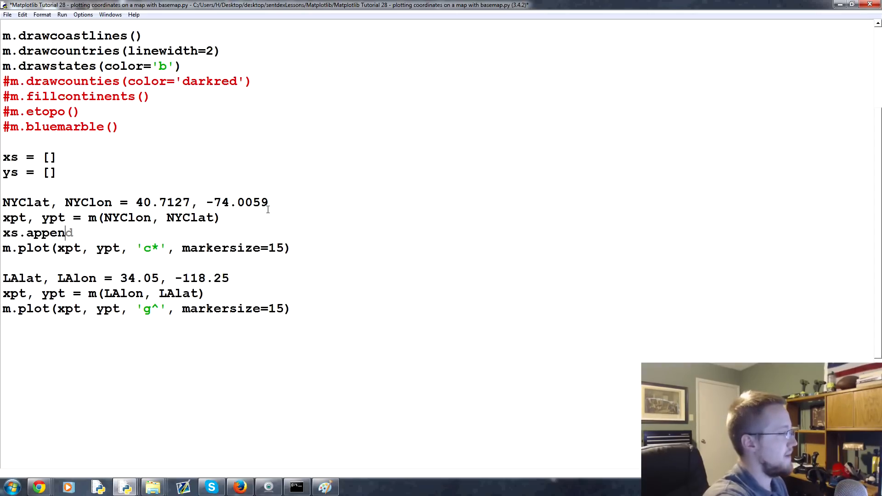
{"action": "type", "text": "(xpt)"}
{"action": "type", "text": "ys.append("}
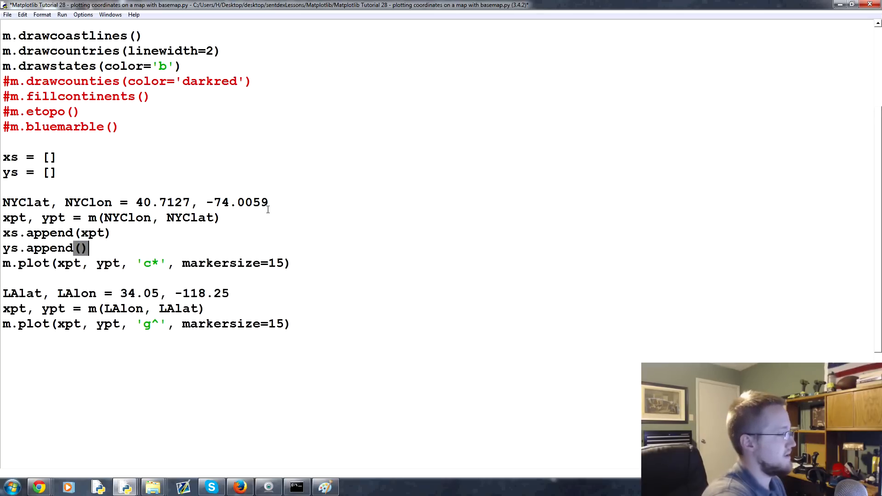
{"action": "type", "text": "ypt"}
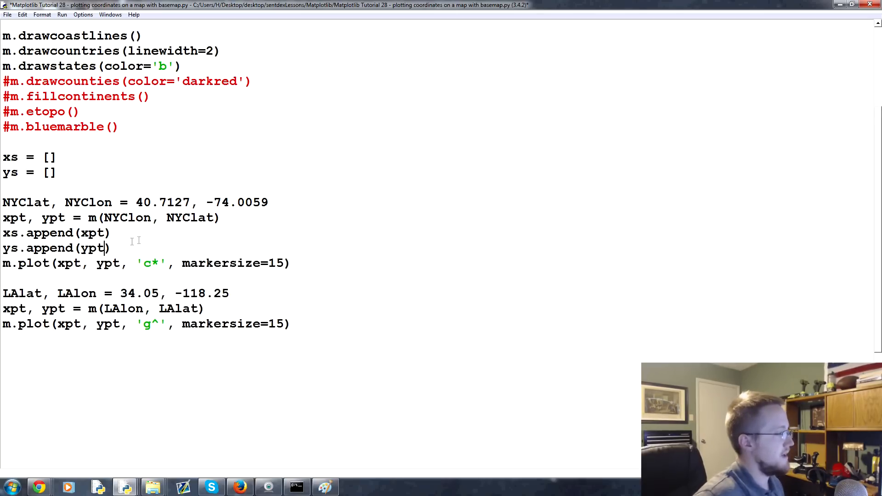
Step: Append Los Angeles' point to the lists and add m.plot(xs, ys) to join the two cities
{"action": "left_click", "coordinate": [207, 308]}
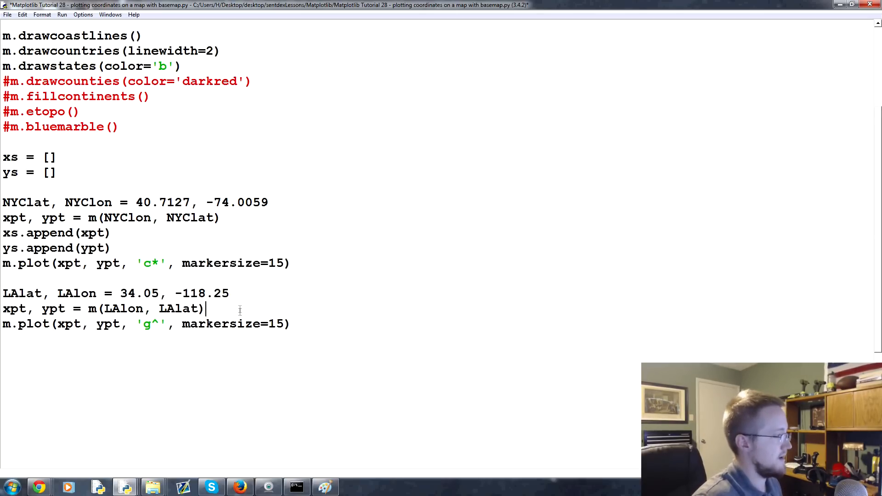
{"action": "type", "text": "xs.append(xpt)"}
{"action": "type", "text": "ys.append(ypt)"}
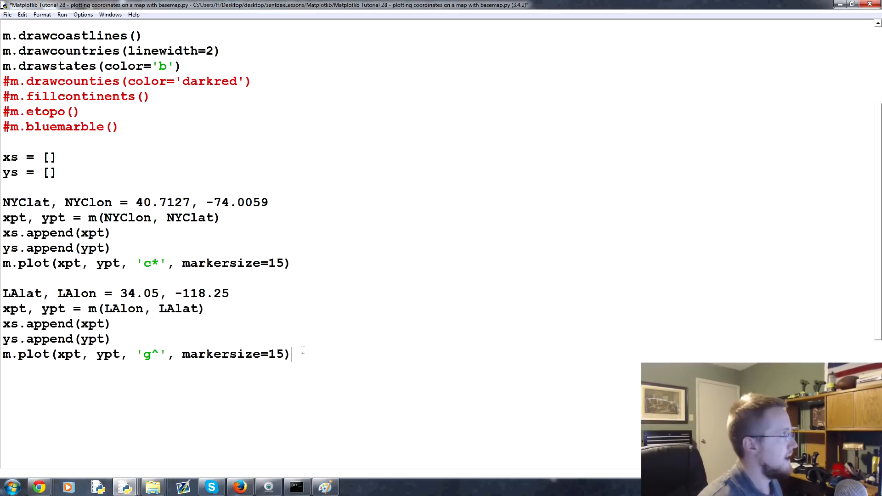
{"action": "key", "text": "enter"}
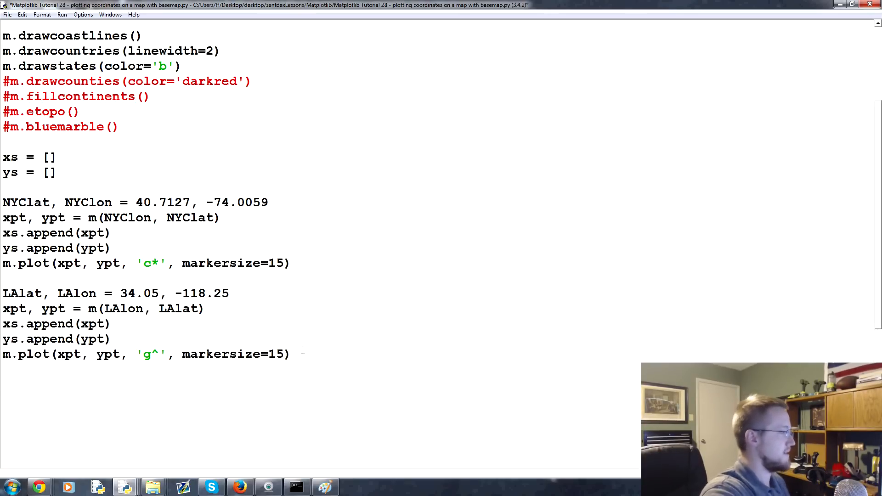
{"action": "type", "text": "m.plot()"}
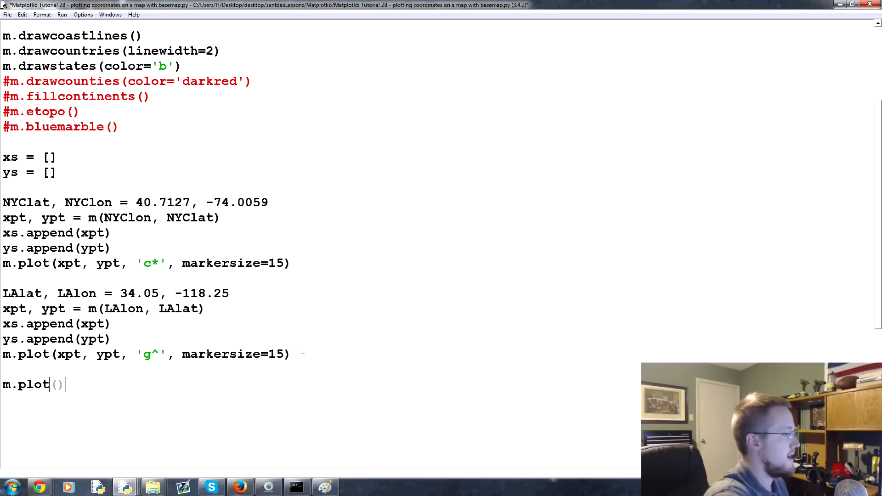
{"action": "type", "text": "xs, ys"}
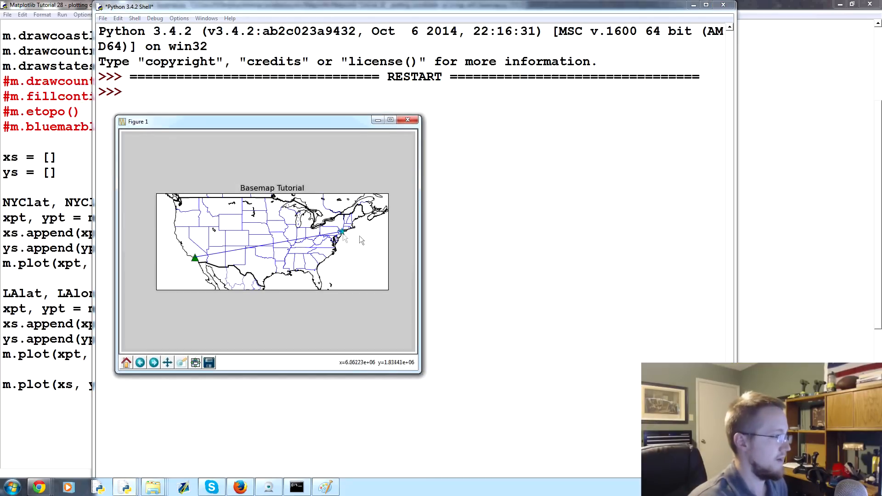
{"action": "mouse_move", "coordinate": [219, 256]}
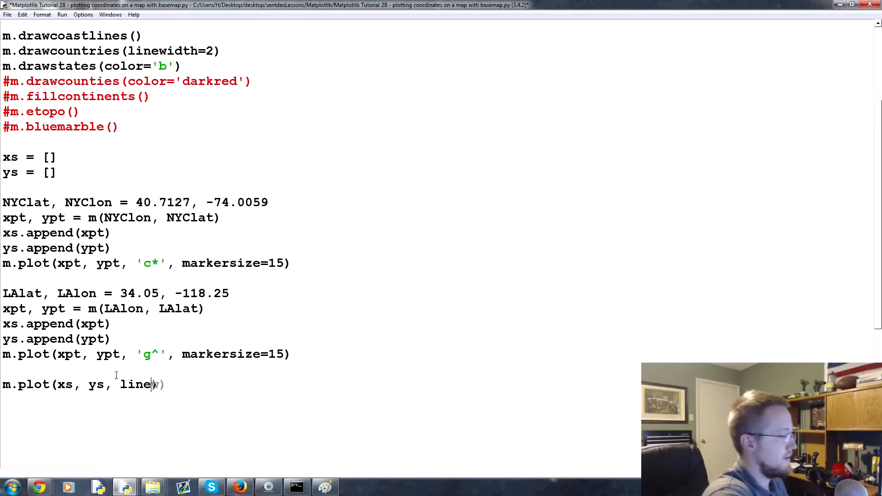
Step: Give the m.plot call linewidth=3, label='Flight 98' and color='r', then rerun the script
{"action": "type", "text": "width=3,"}
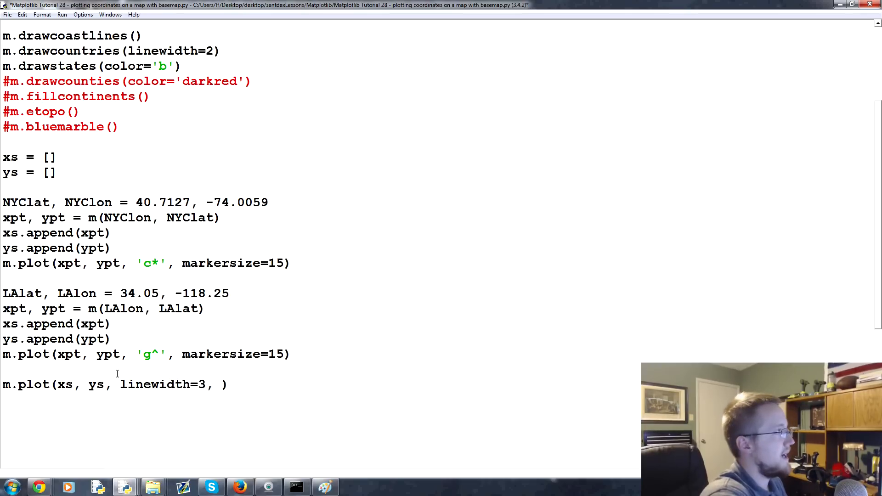
{"action": "type", "text": "label='"}
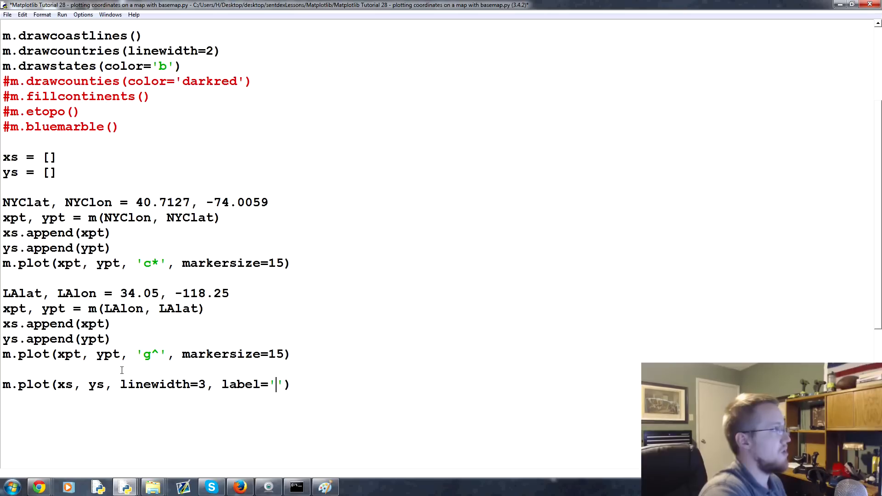
{"action": "type", "text": "E"}
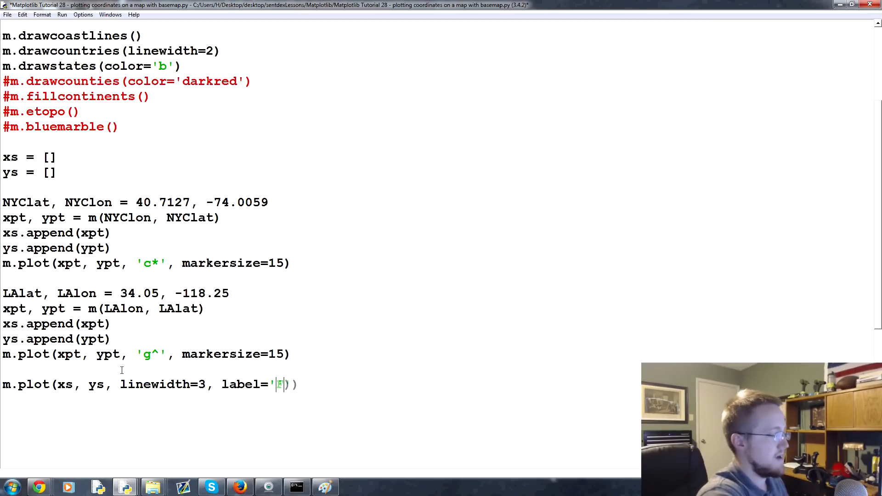
{"action": "type", "text": "light 98"}
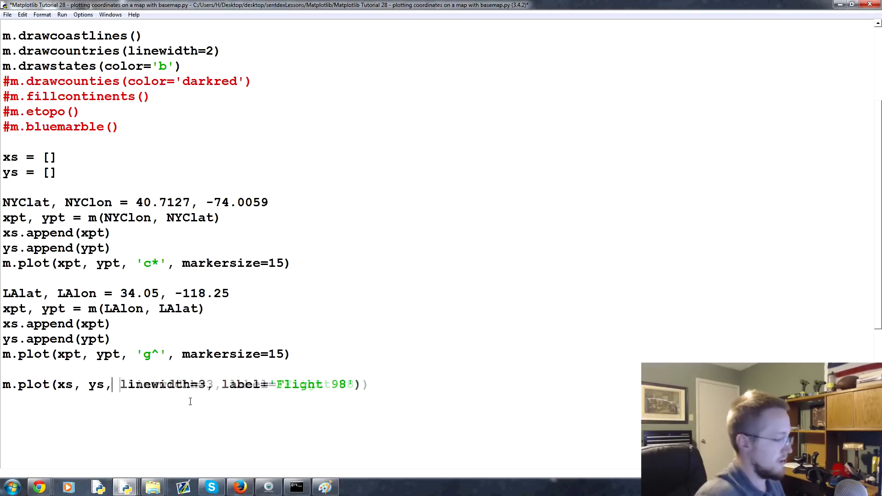
{"action": "type", "text": "color=''"}
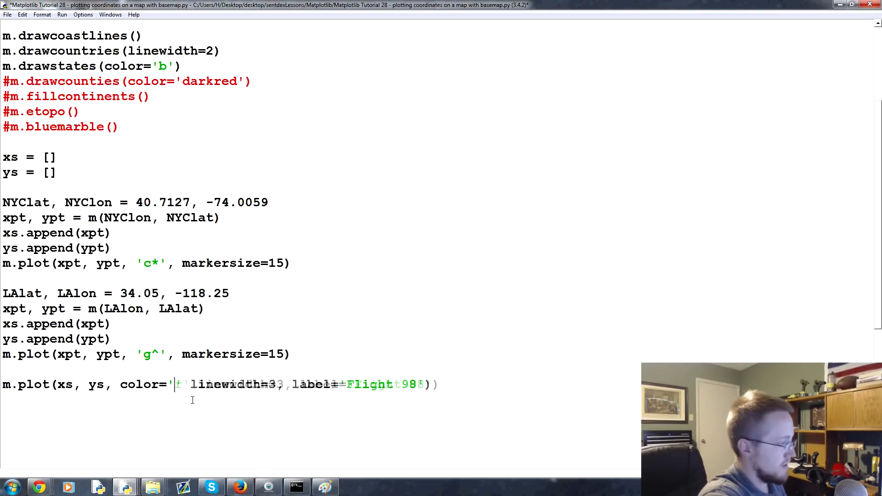
{"action": "key", "text": "F5"}
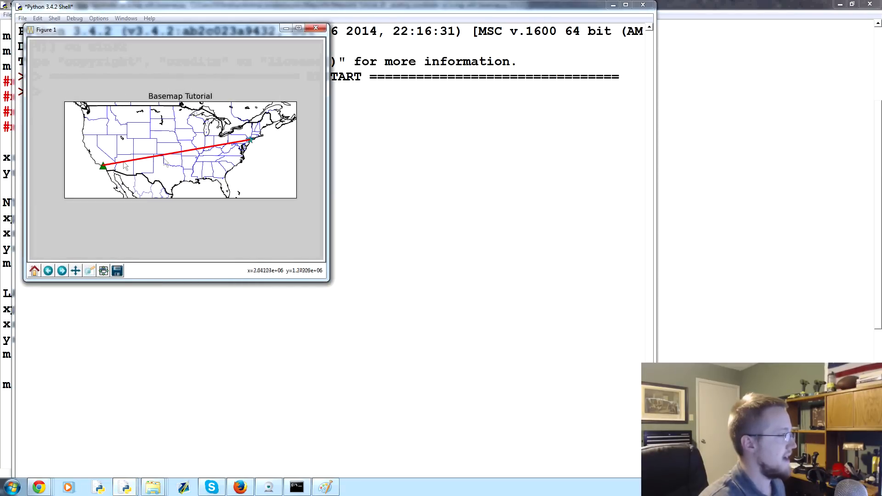
{"action": "mouse_move", "coordinate": [409, 114]}
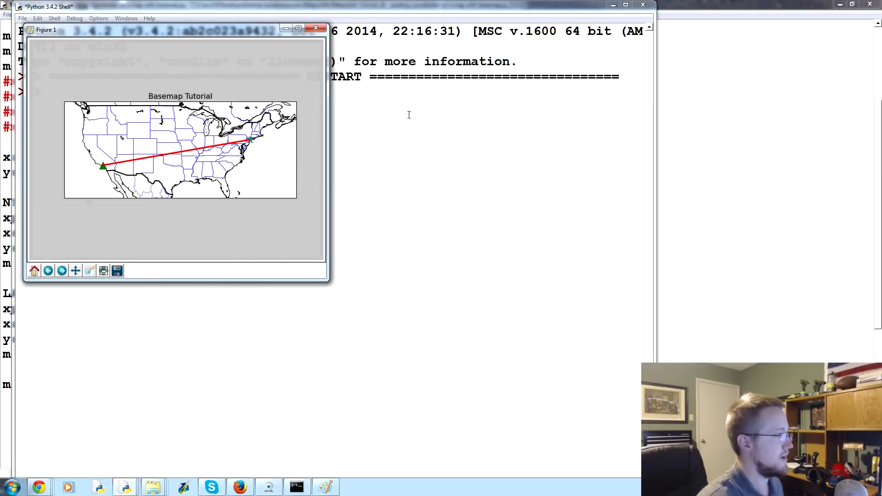
Step: Close the Matplotlib figure showing the red Flight 98 line
{"action": "left_click", "coordinate": [316, 29]}
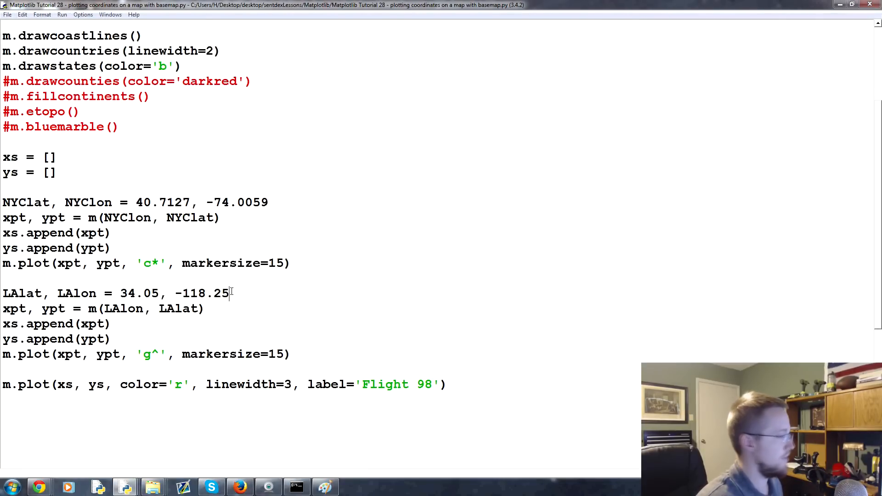
Step: Add plt.legend() before the title, rerun to show the Flight 98 legend, then give it loc=4
{"action": "scroll", "scroll_direction": "down", "scroll_amount": 3}
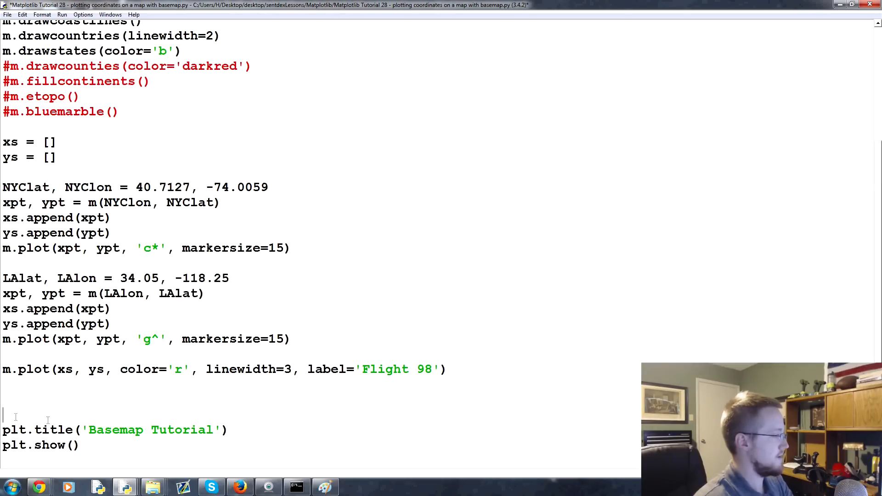
{"action": "type", "text": "plt.legend("}
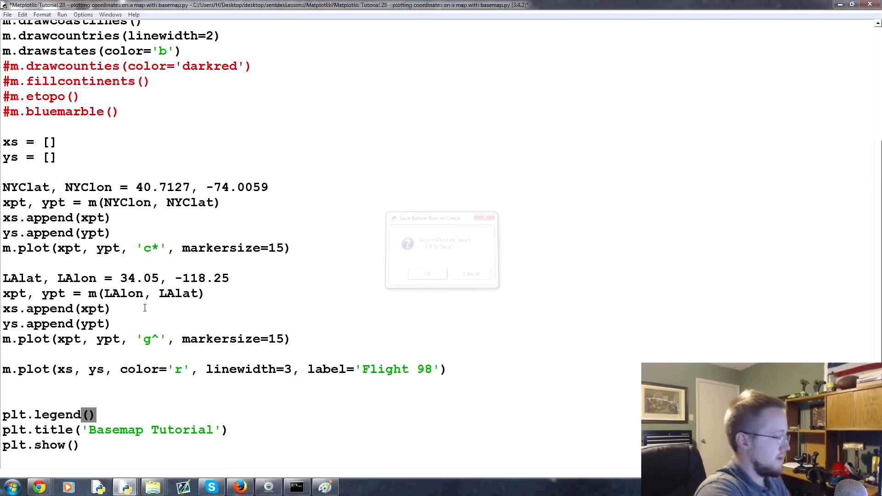
{"action": "left_click", "coordinate": [426, 274]}
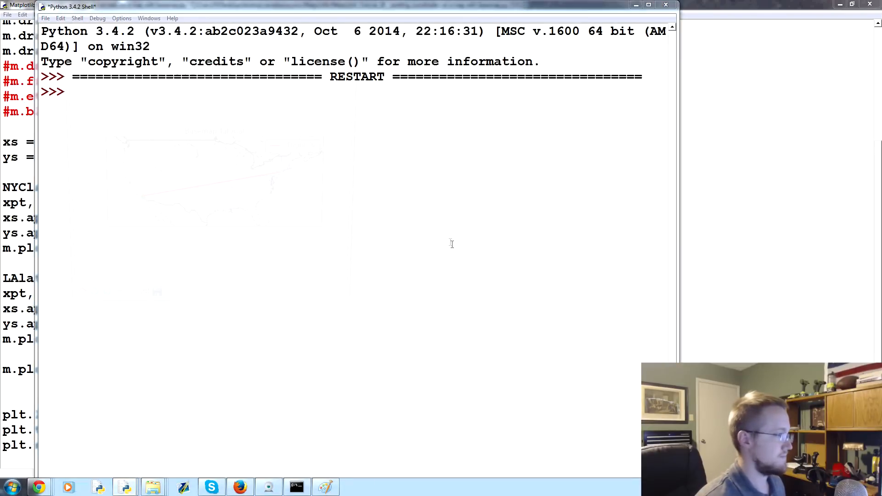
{"action": "key", "text": "F5"}
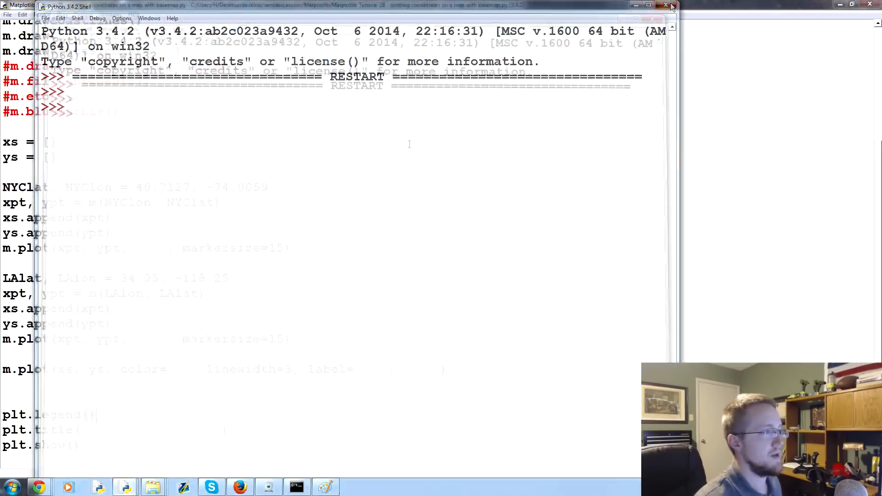
{"action": "left_click", "coordinate": [671, 5]}
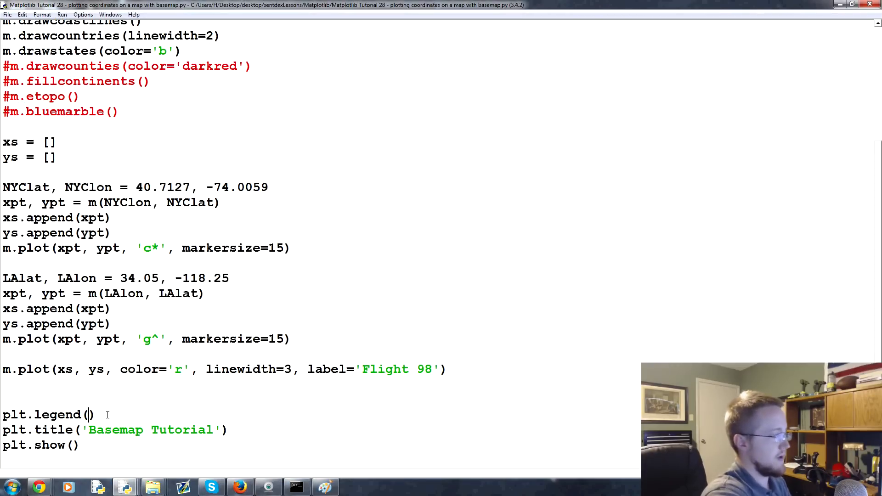
{"action": "type", "text": "loc=4"}
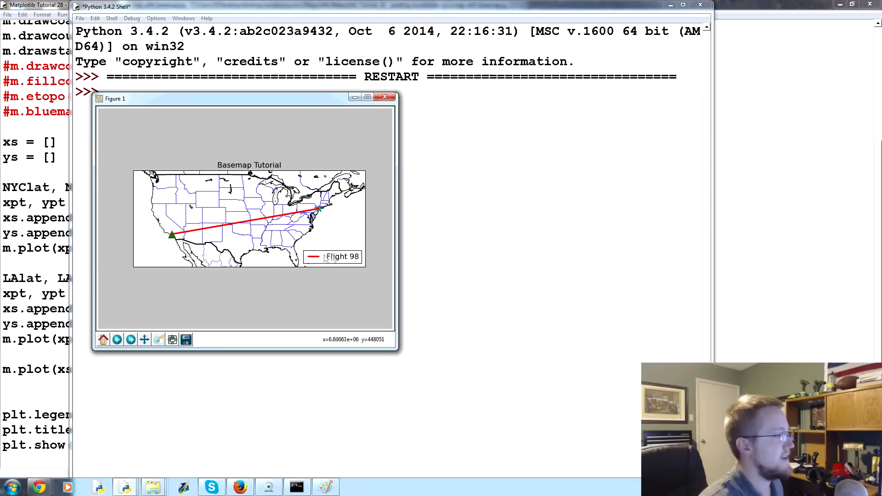
{"action": "mouse_move", "coordinate": [323, 218]}
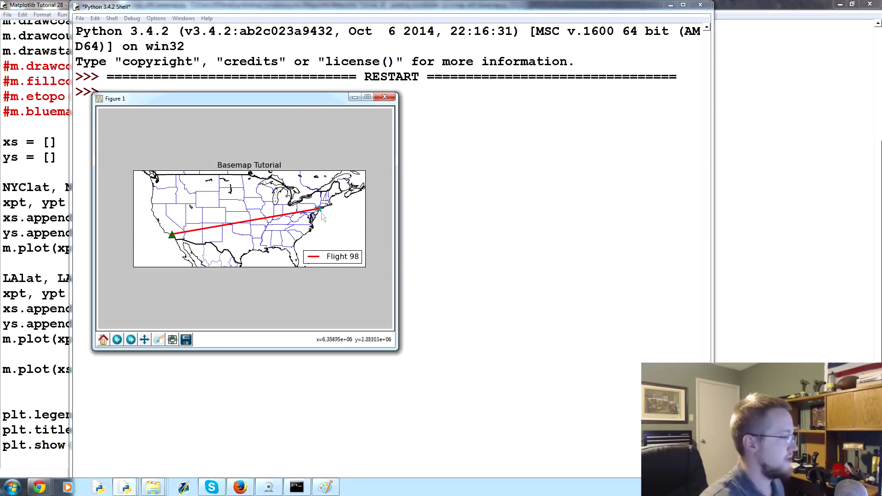
Step: Close the map figure and the Python Shell to return to the editor
{"action": "left_click", "coordinate": [385, 96]}
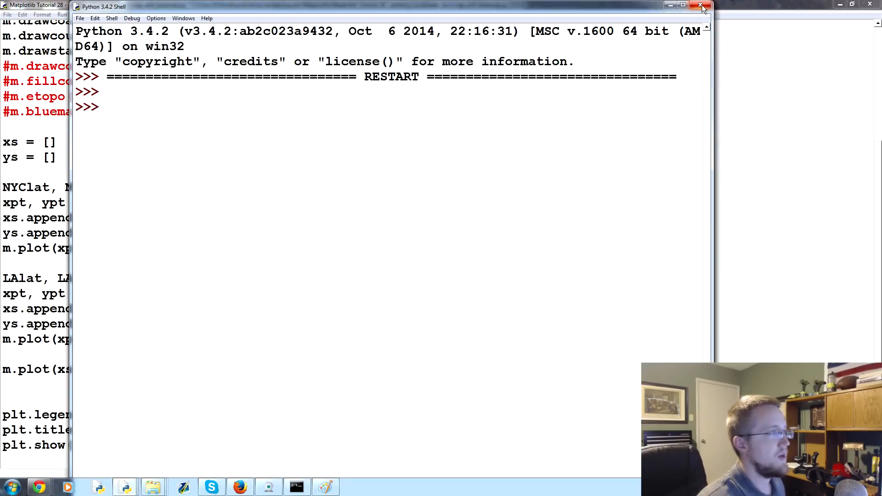
{"action": "left_click", "coordinate": [701, 6]}
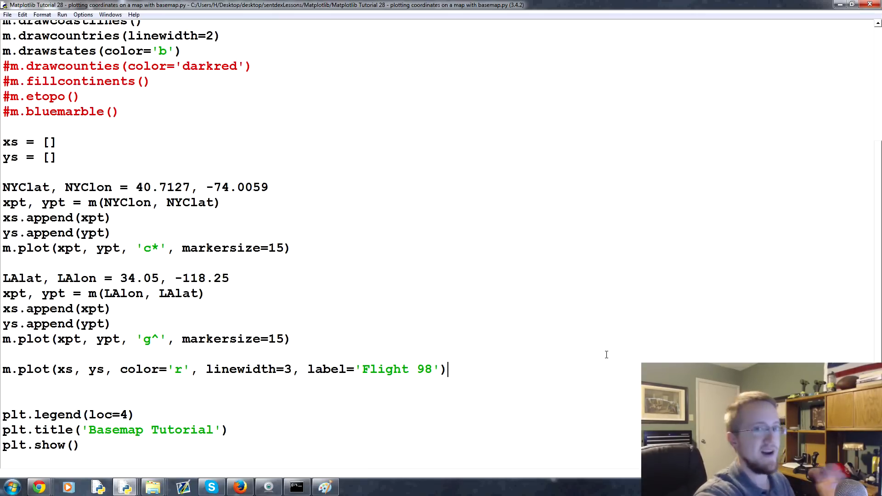
Step: Start an m.drawgreatcircle() call on a new line after the Flight 98 plot
{"action": "key", "text": "enter"}
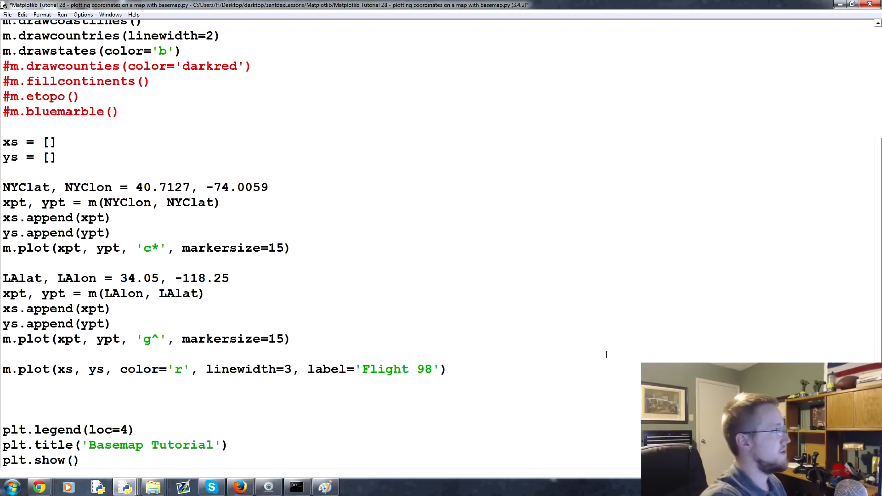
{"action": "type", "text": "m.draw"}
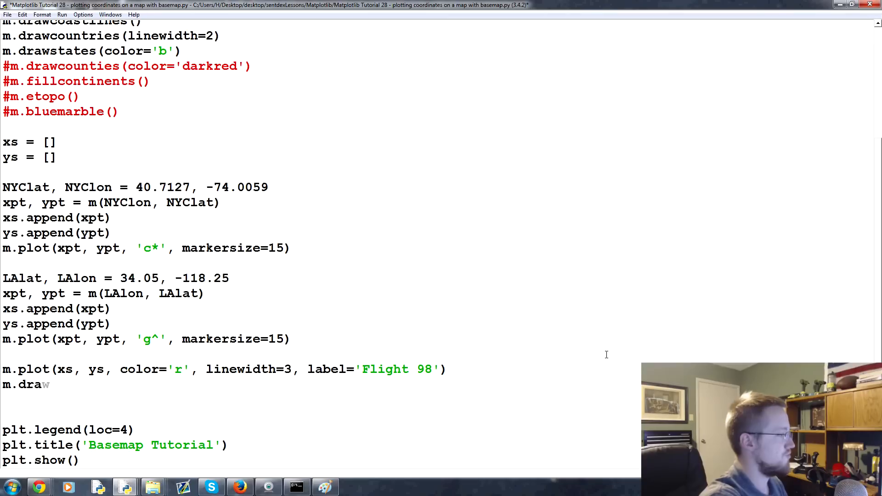
{"action": "type", "text": "greatcircle"}
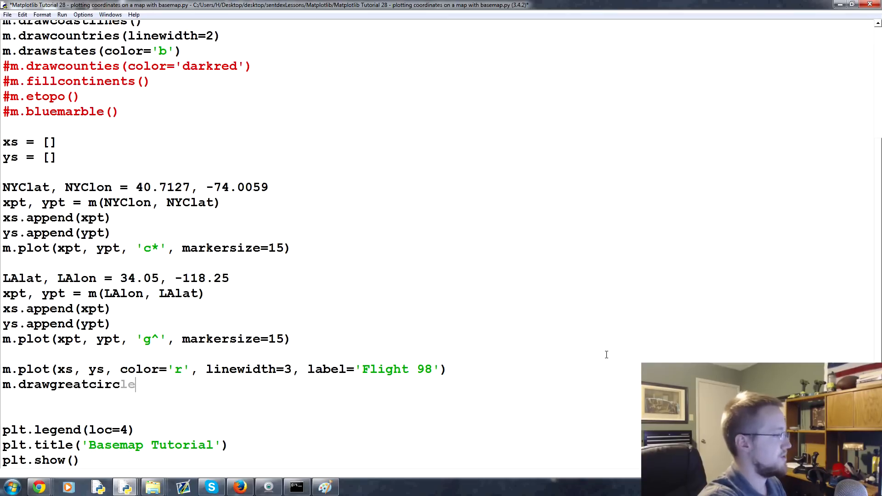
{"action": "type", "text": "()"}
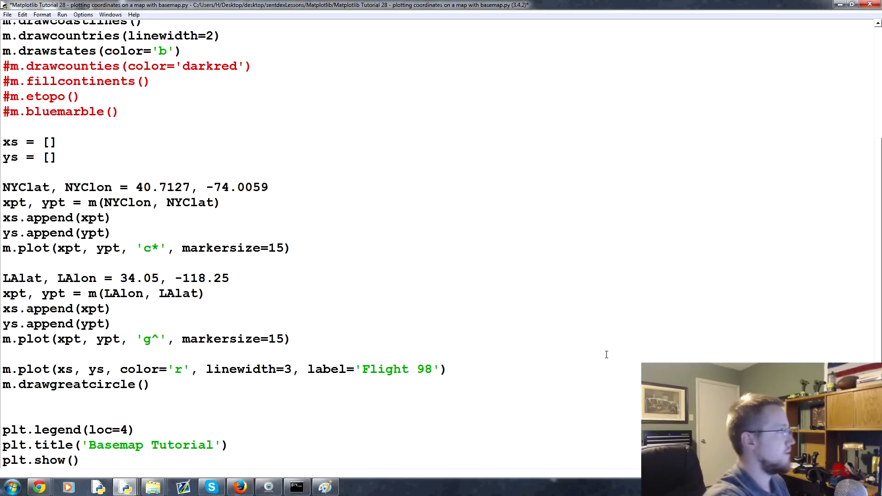
Step: Fill in NYClon, NYClat, LAlon, LAlat as the great-circle endpoints and save before running
{"action": "type", "text": "NYC"}
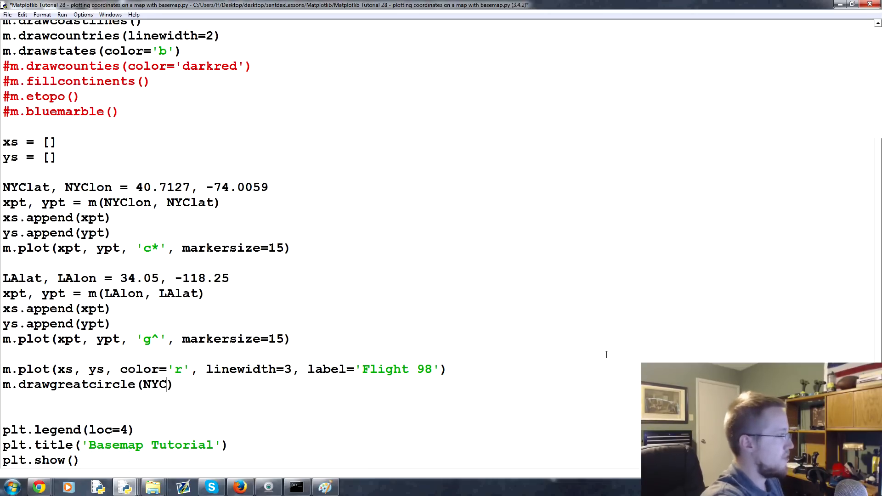
{"action": "type", "text": "lon"}
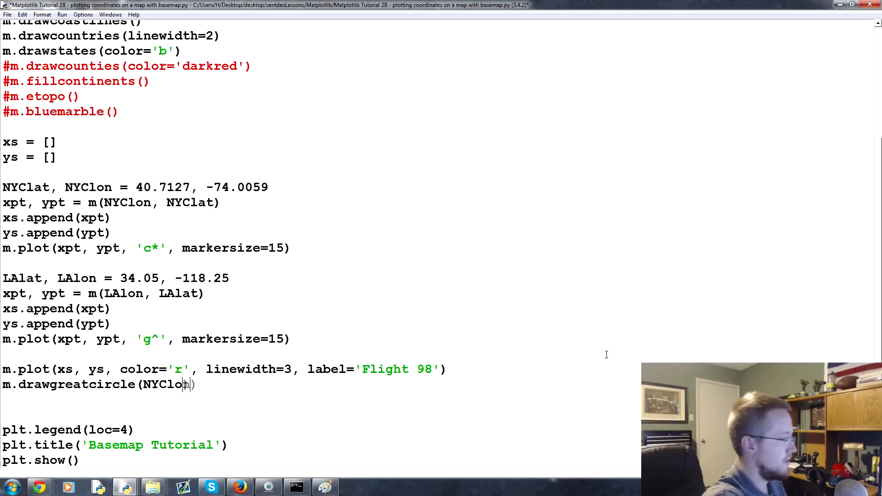
{"action": "type", "text": ", NYClat"}
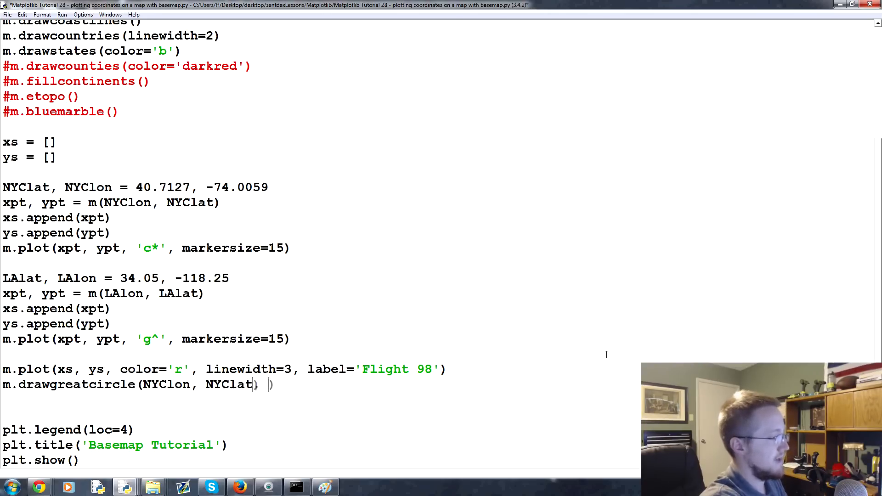
{"action": "type", "text": ","}
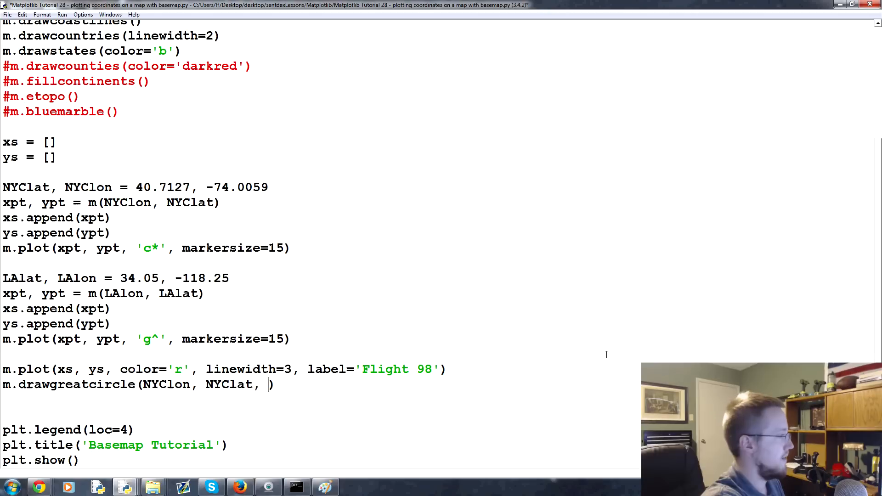
{"action": "type", "text": "LAlon,"}
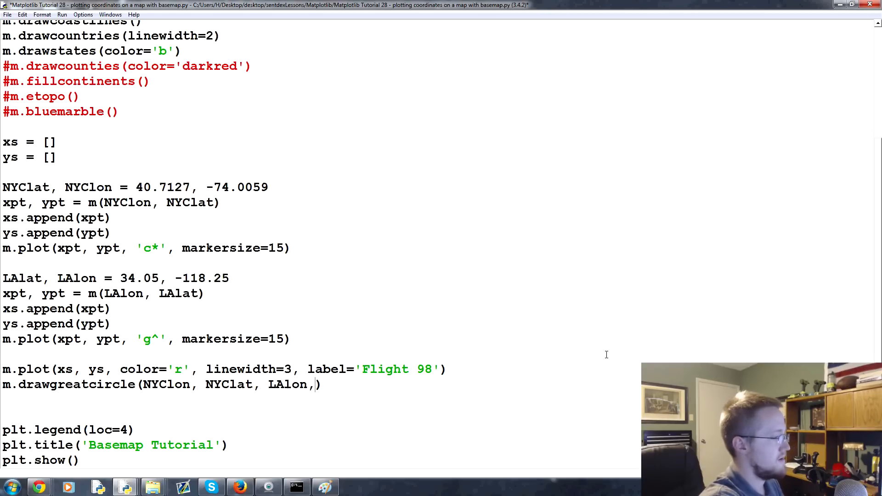
{"action": "type", "text": "LAlat"}
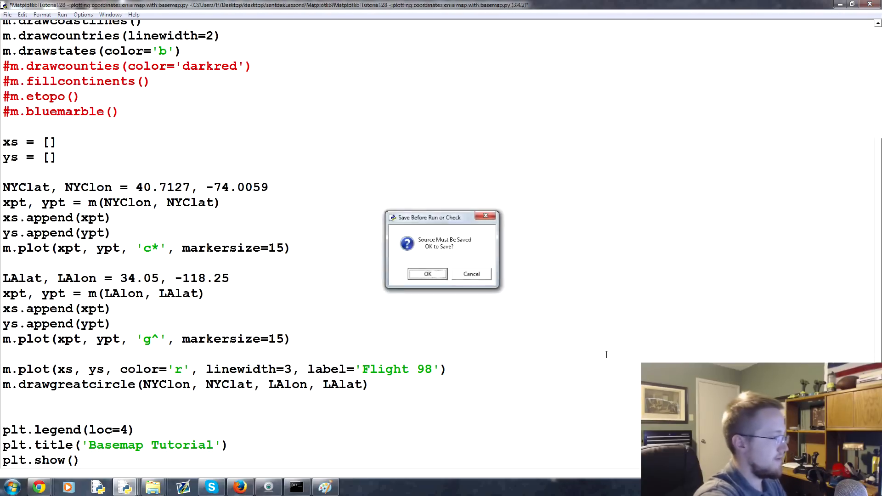
{"action": "left_click", "coordinate": [427, 273]}
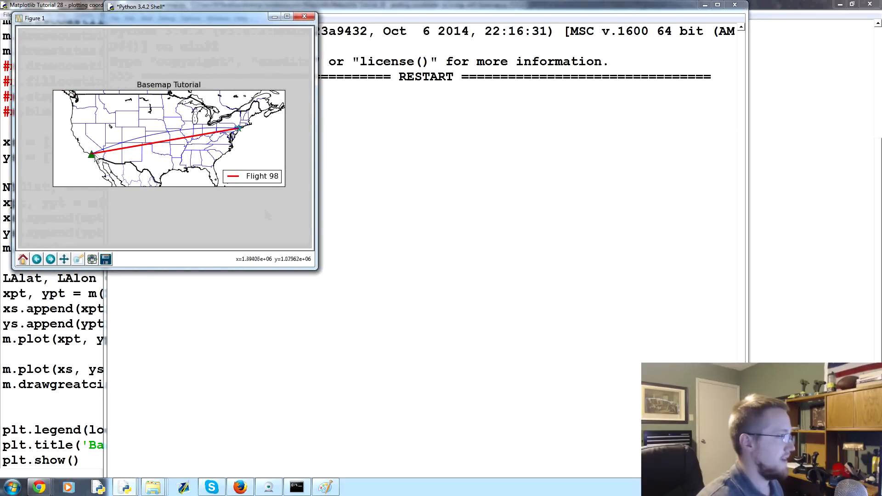
{"action": "mouse_move", "coordinate": [87, 174]}
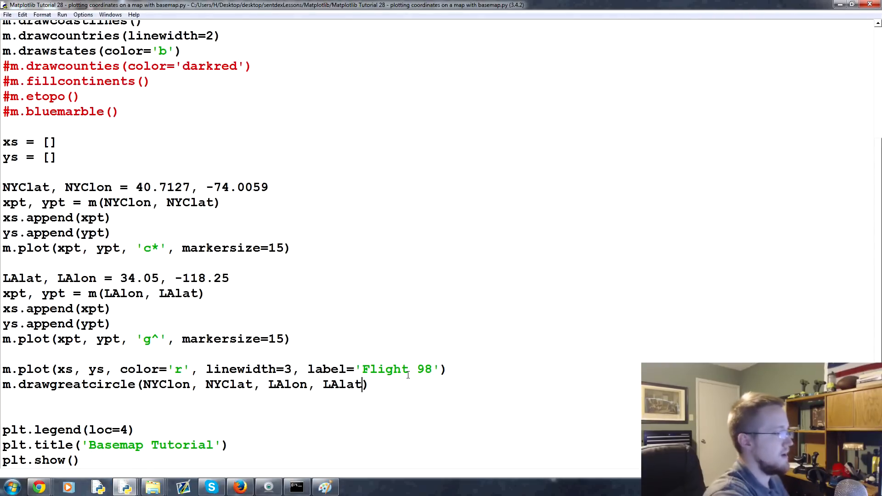
Step: Give the drawgreatcircle call color='c', linewidth=3 and label='Arc'
{"action": "type", "text": ", color=''"}
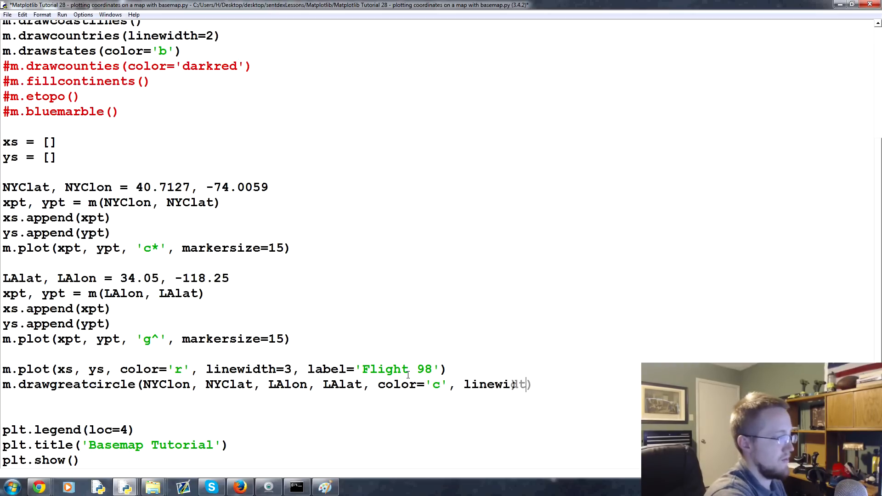
{"action": "type", "text": "h=3,"}
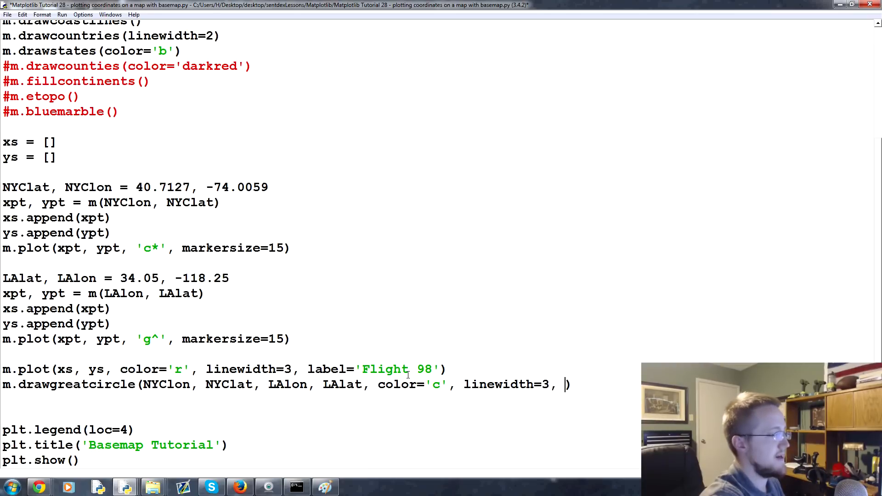
{"action": "type", "text": "label=''"}
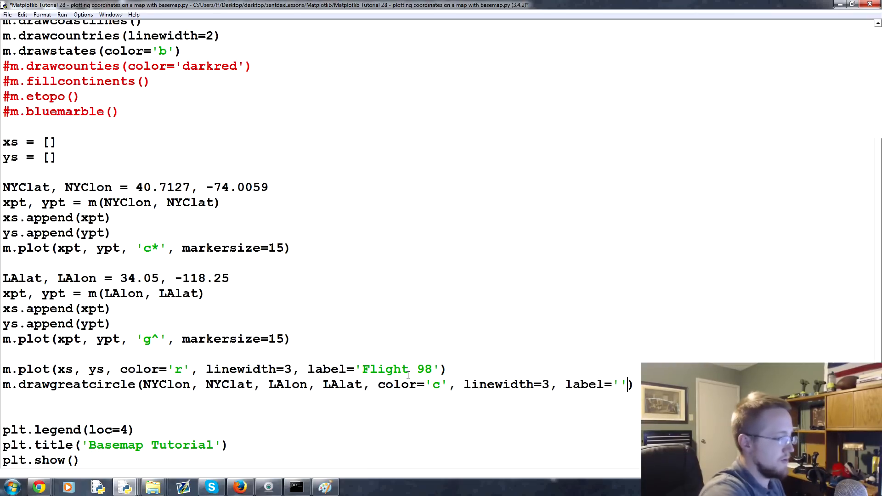
{"action": "type", "text": "Arc"}
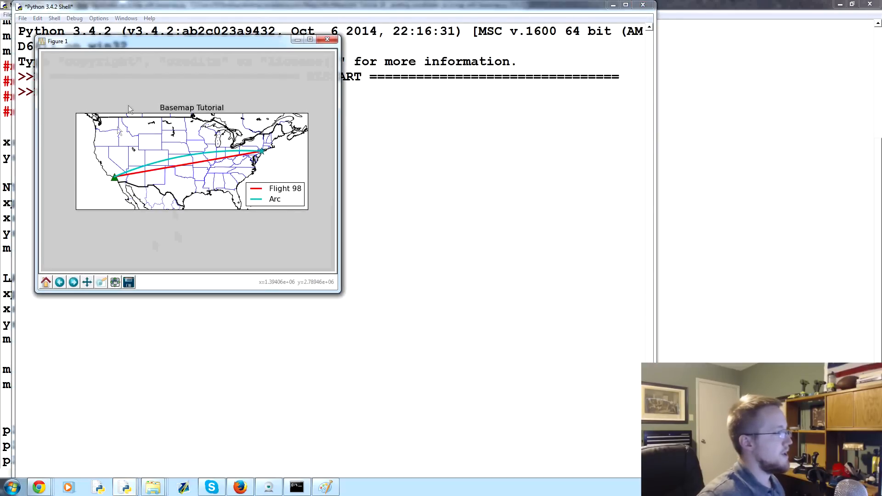
{"action": "mouse_move", "coordinate": [281, 215]}
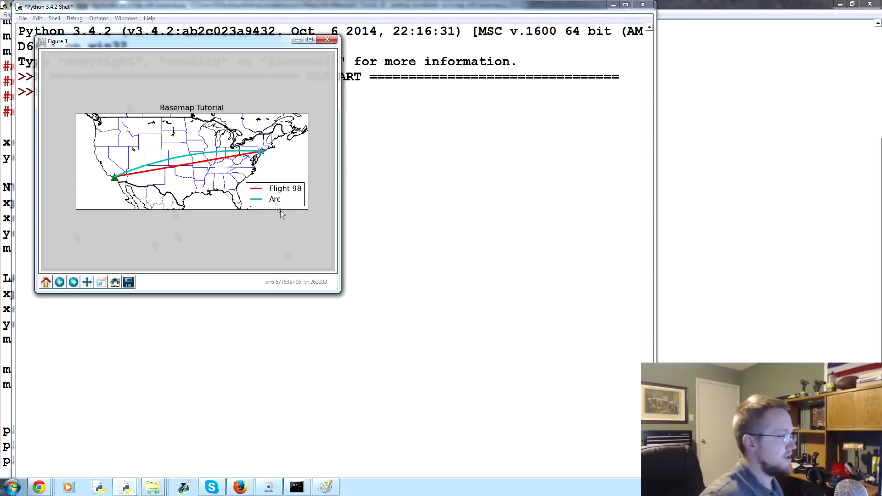
{"action": "mouse_move", "coordinate": [267, 156]}
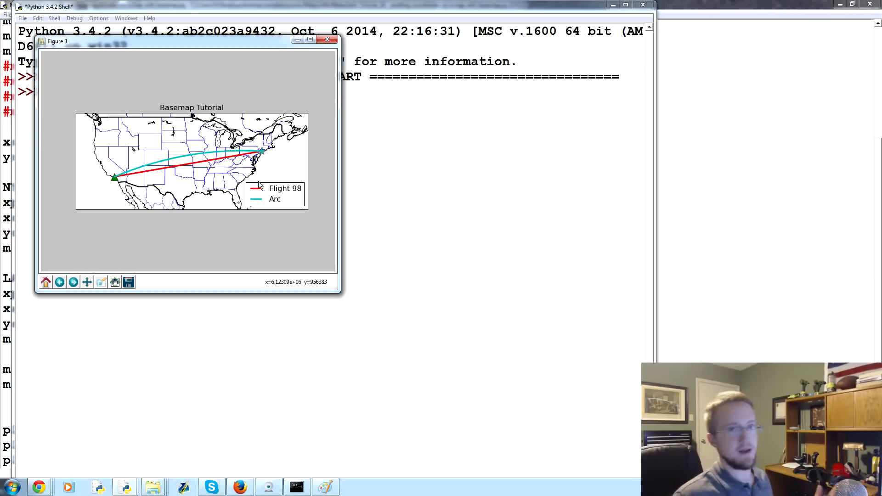
{"action": "mouse_move", "coordinate": [256, 202]}
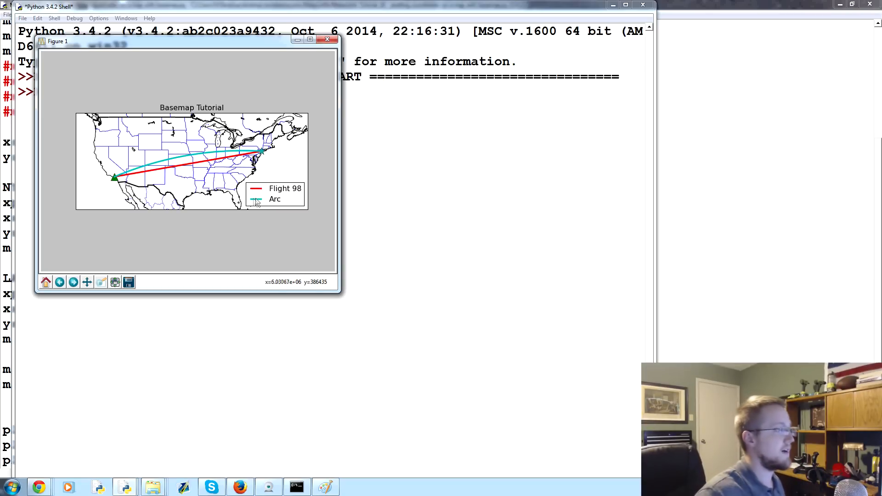
{"action": "mouse_move", "coordinate": [183, 159]}
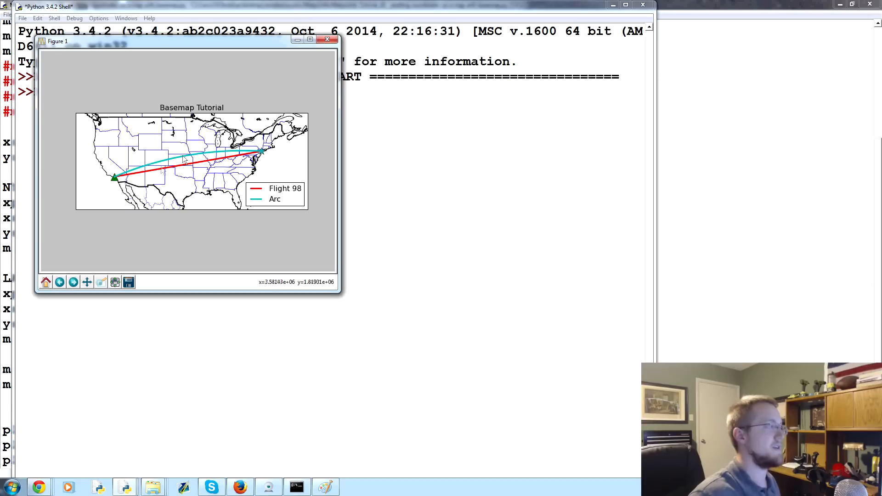
{"action": "mouse_move", "coordinate": [292, 158]}
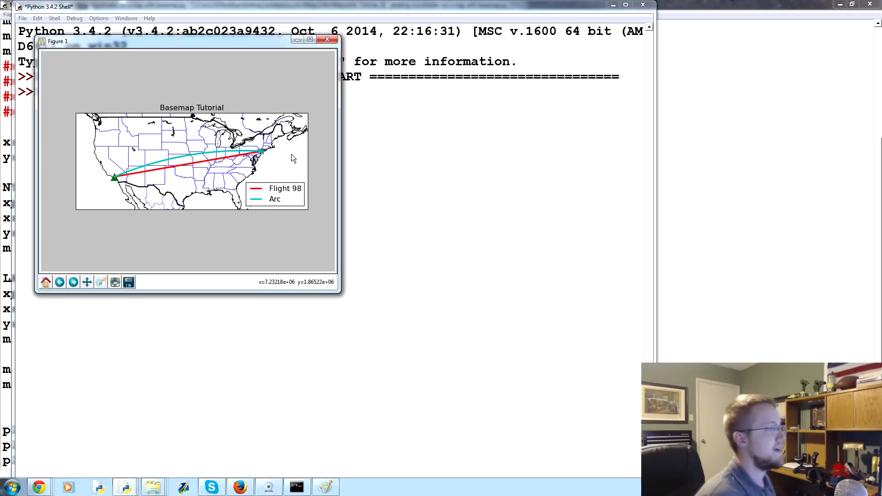
{"action": "mouse_move", "coordinate": [334, 179]}
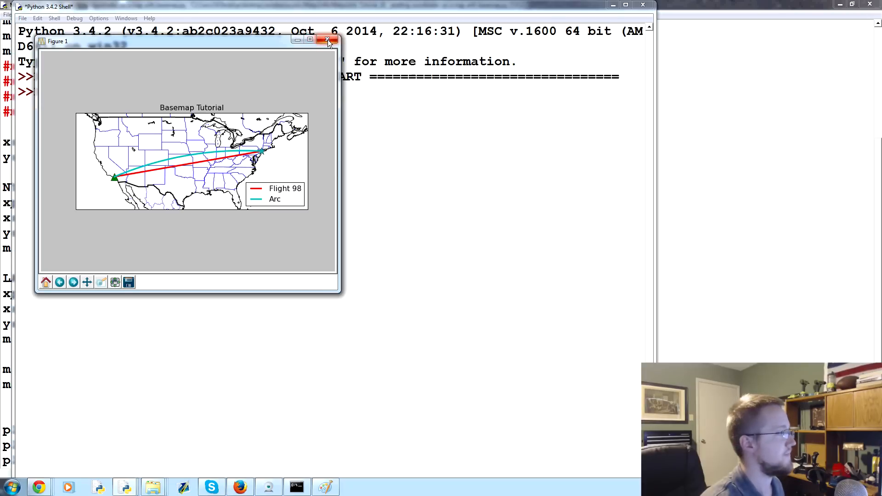
Step: Close the map figure showing the cyan Arc and Flight 98 legend
{"action": "left_click", "coordinate": [329, 40]}
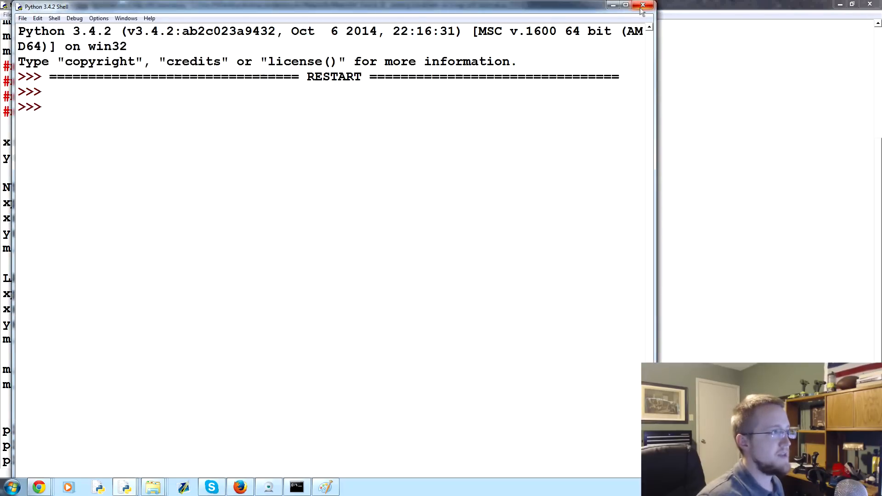